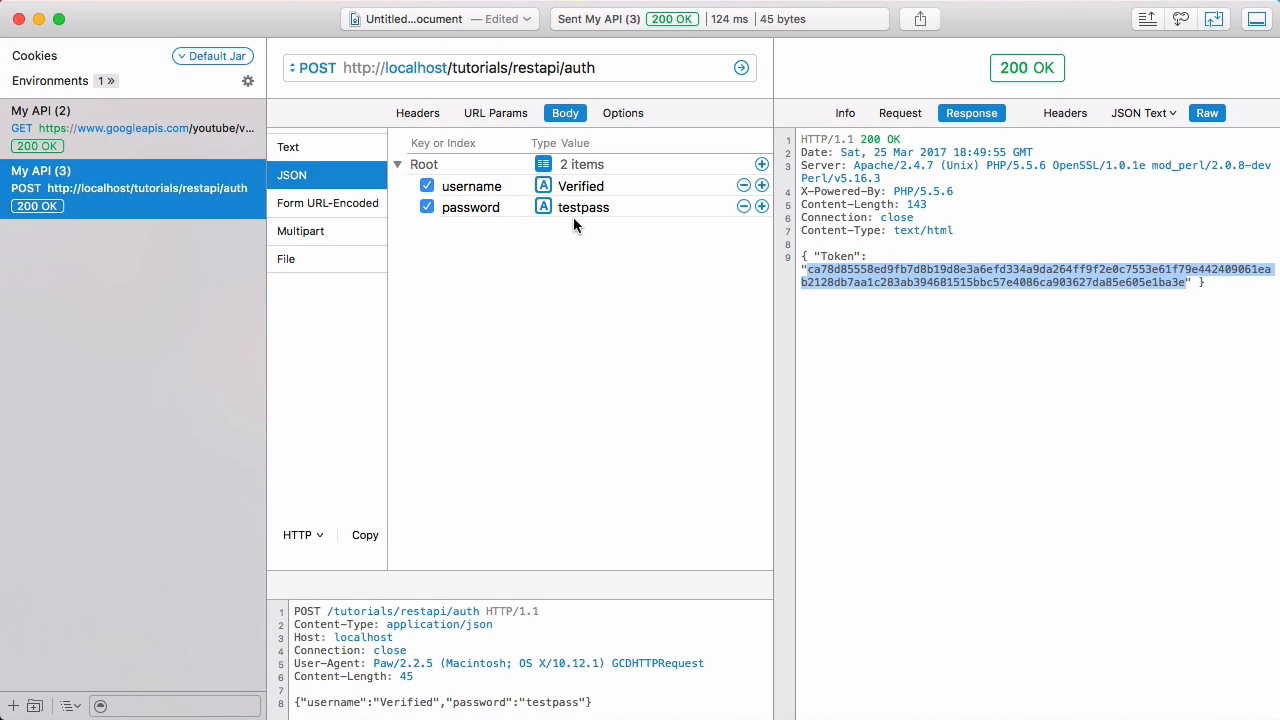
mouse_move(832, 256)
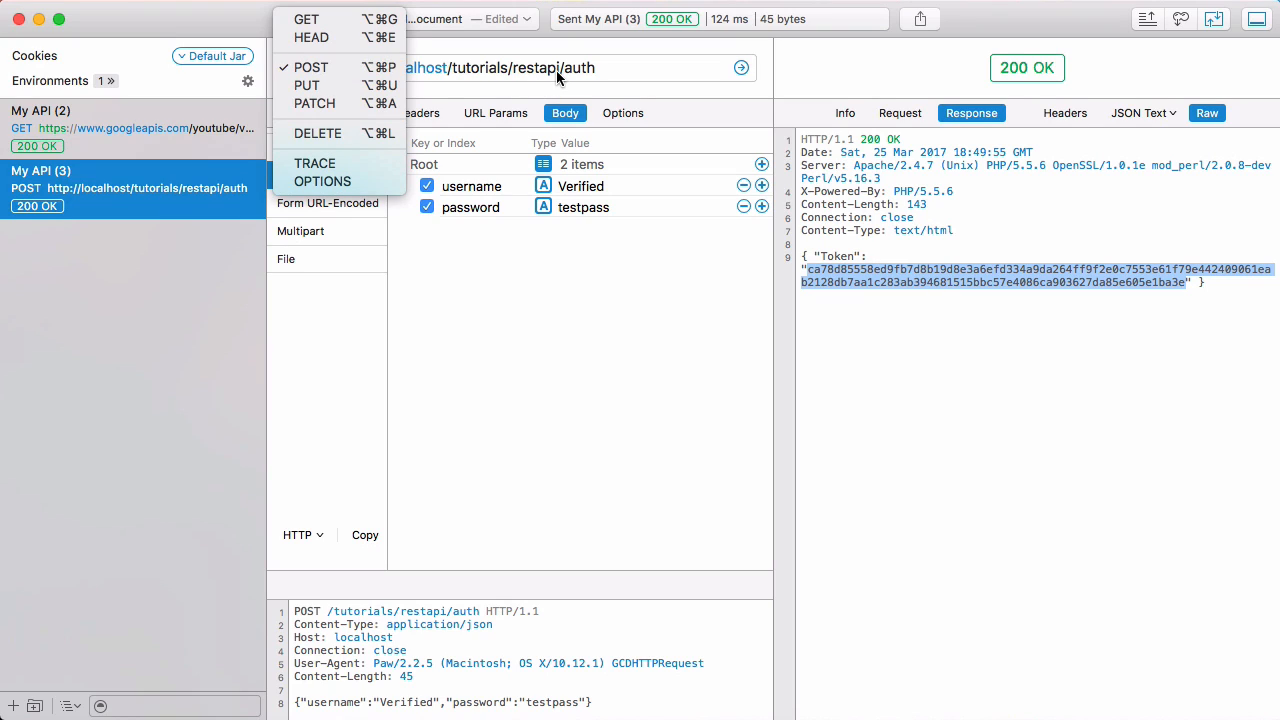
mouse_move(318, 132)
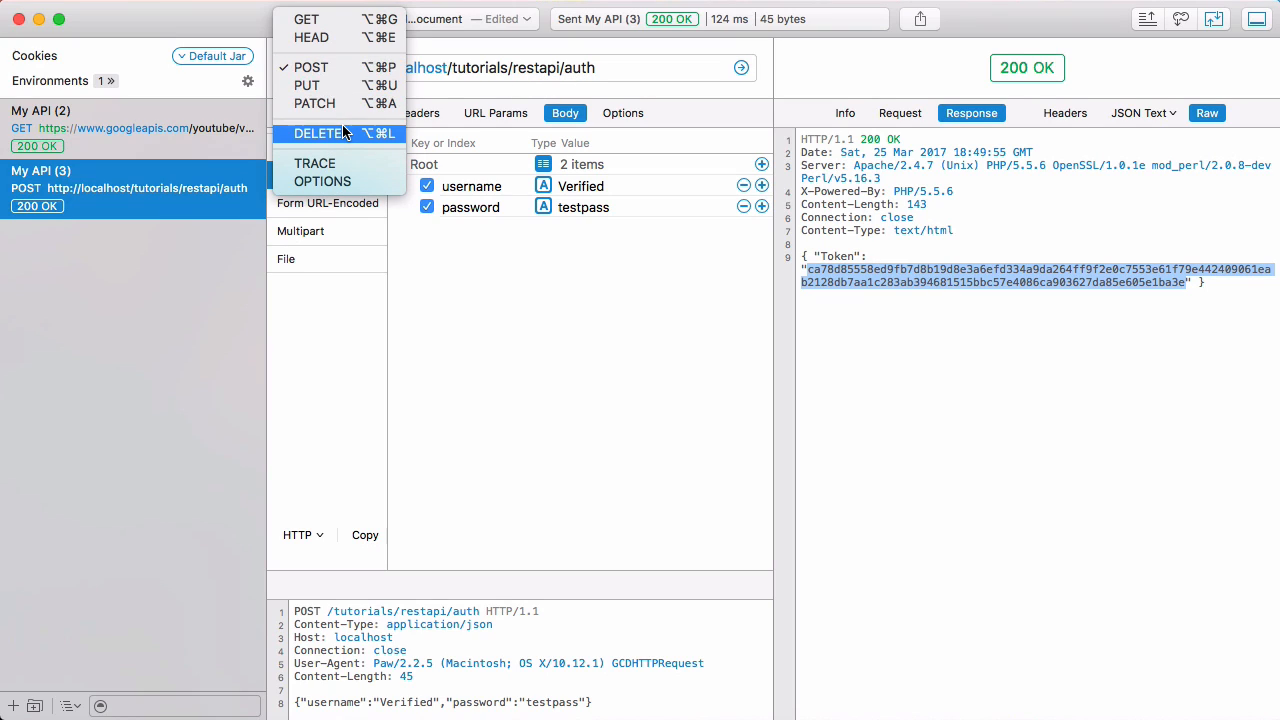
- Switch the auth request's method to DELETE and send it to the local server
left_click(318, 132)
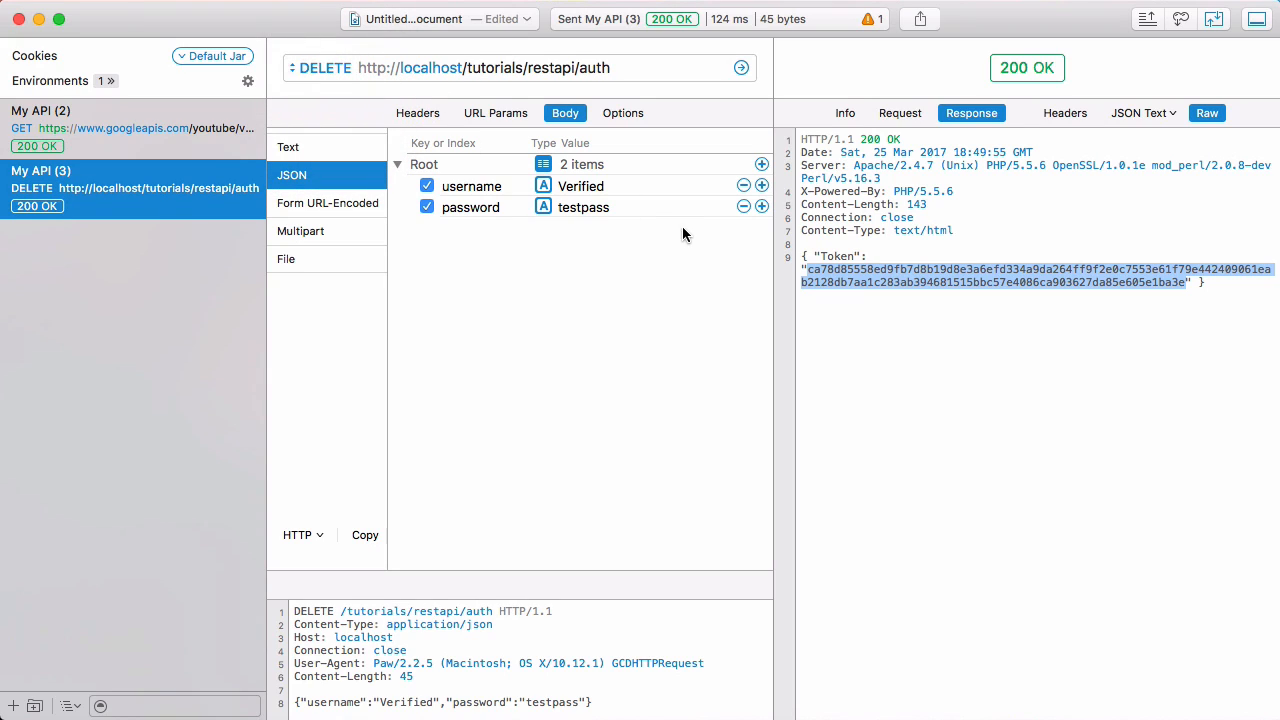
mouse_move(904, 276)
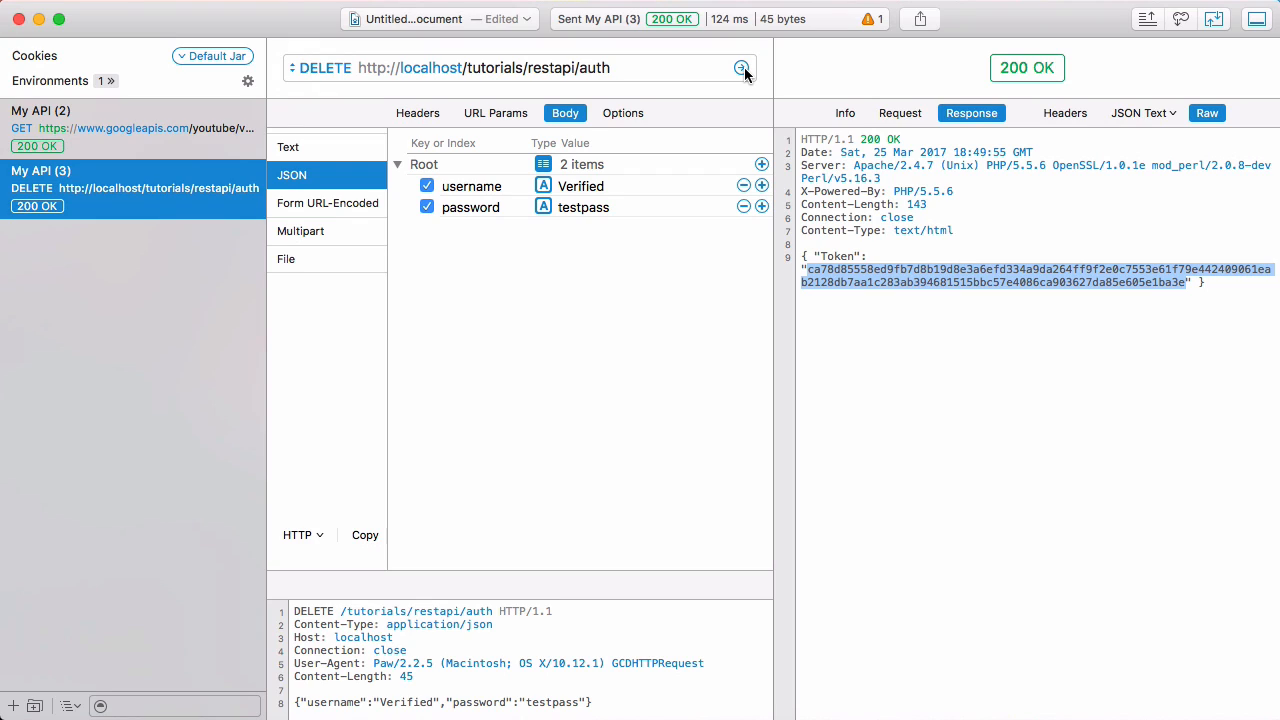
left_click(740, 68)
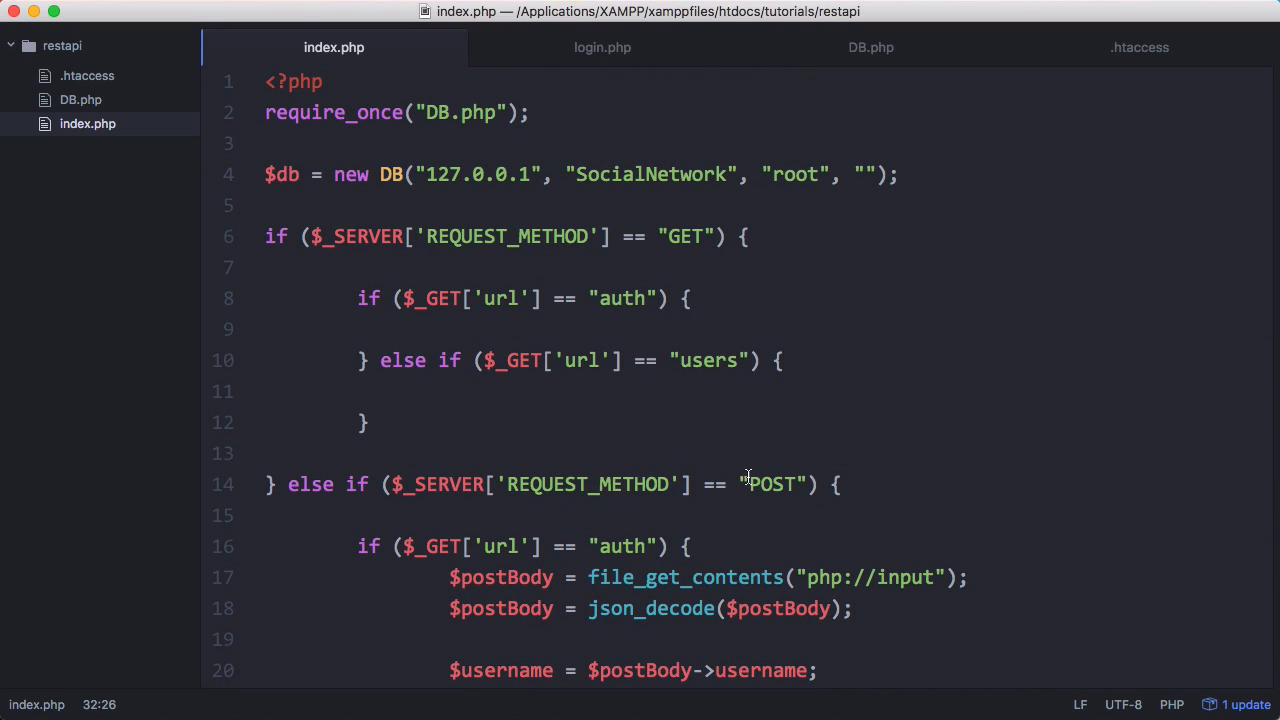
- Review the 405 Method Not Allowed response, then return to index.php's 405 fallback branch
scroll("down", 3)
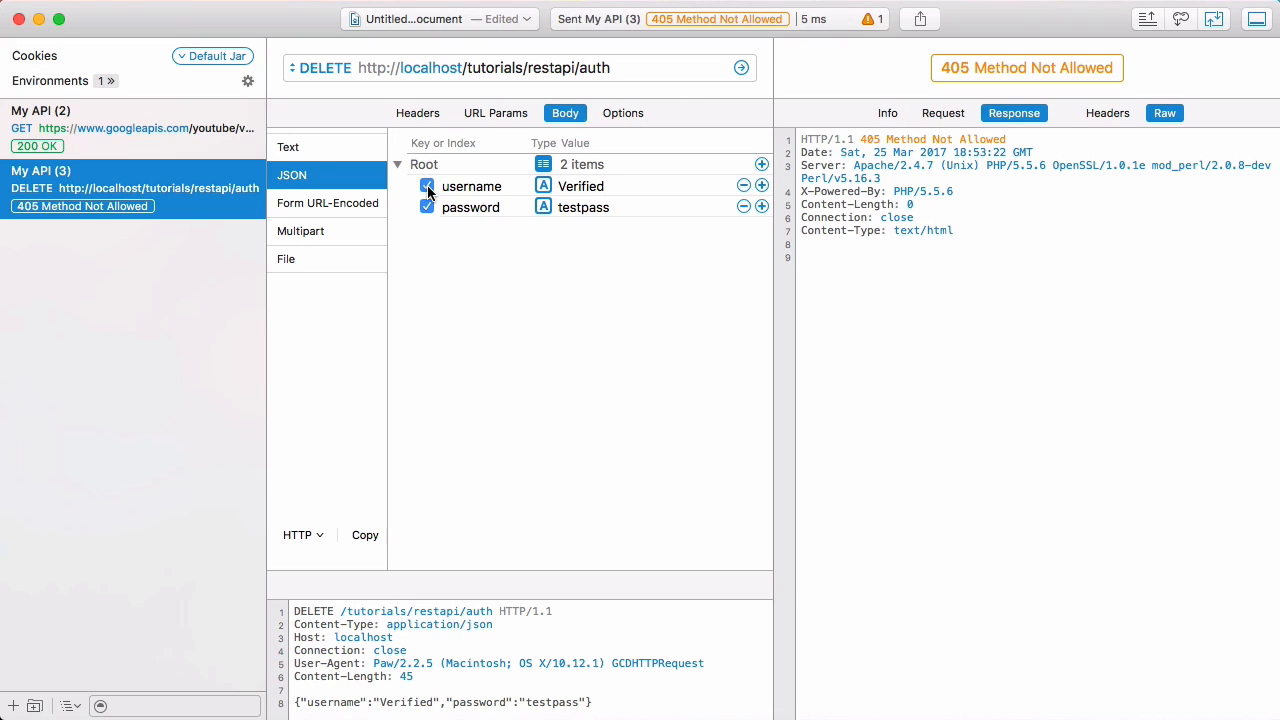
left_click(418, 112)
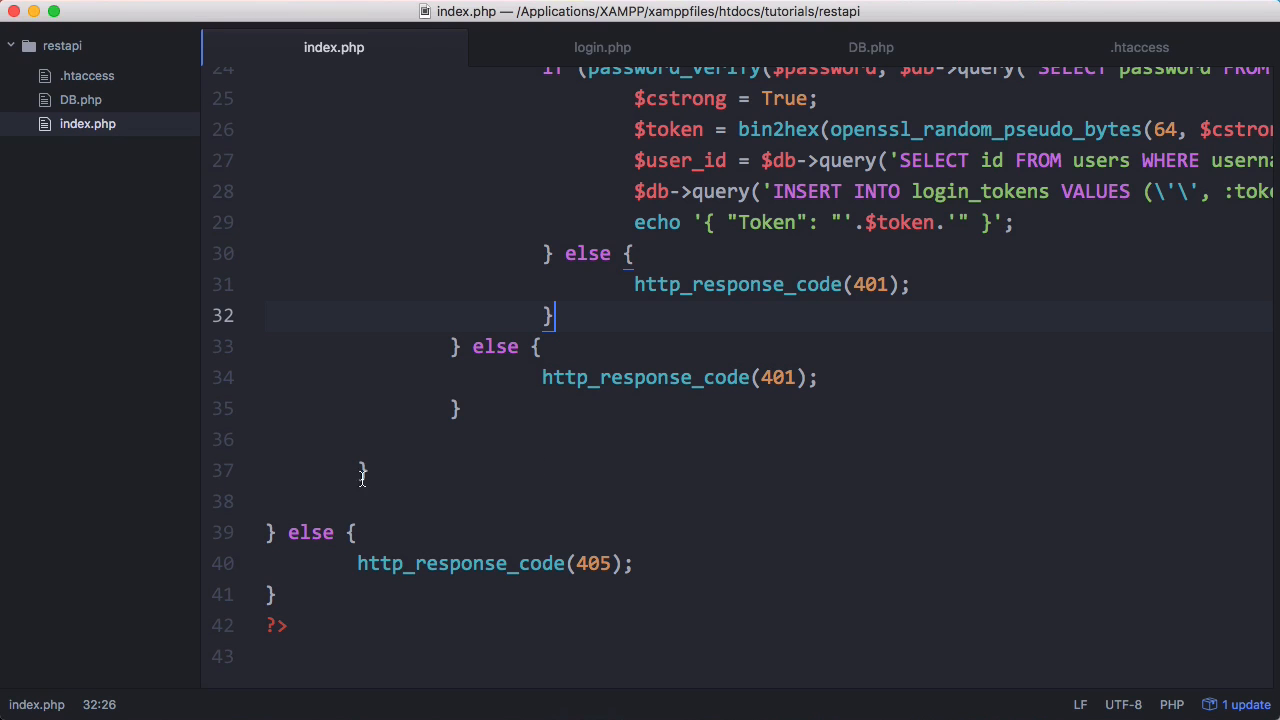
- Add an else-if branch for REQUEST_METHOD == "DELETE" before the 405 fallback
scroll("up", 3)
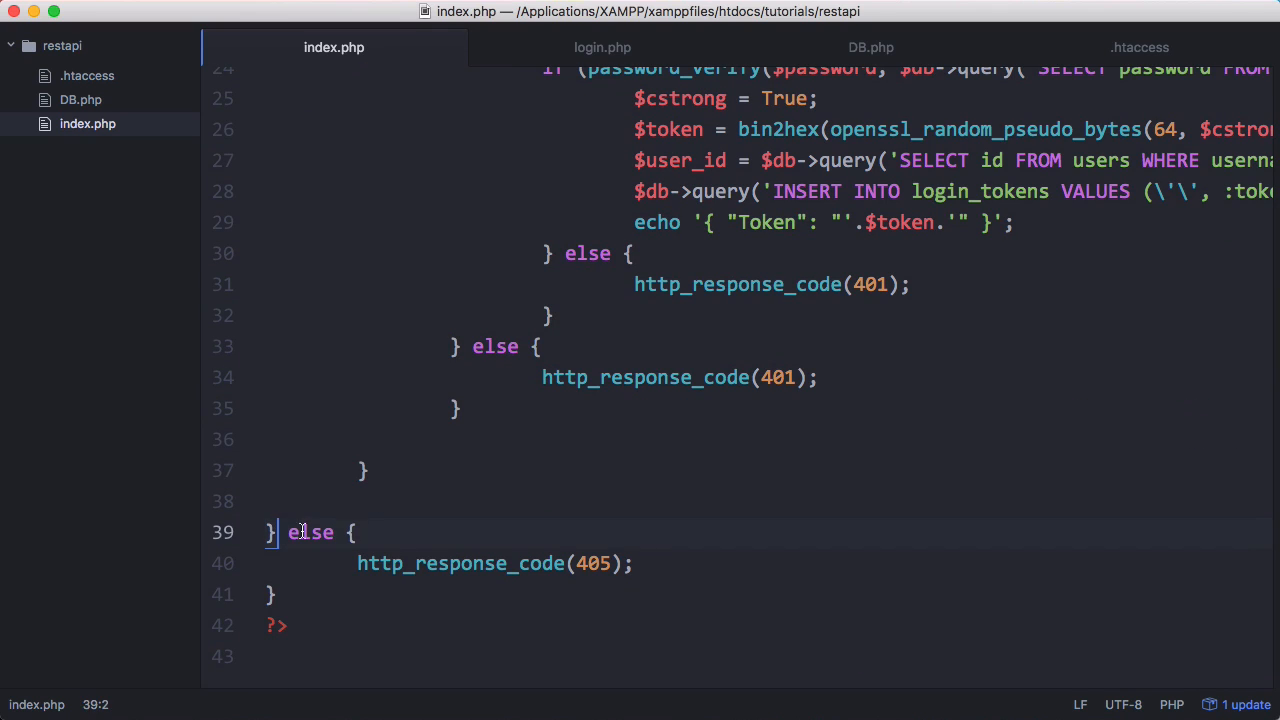
type("if ($_SERVER['REQUEST_METHOD'] == \"POST\") {")
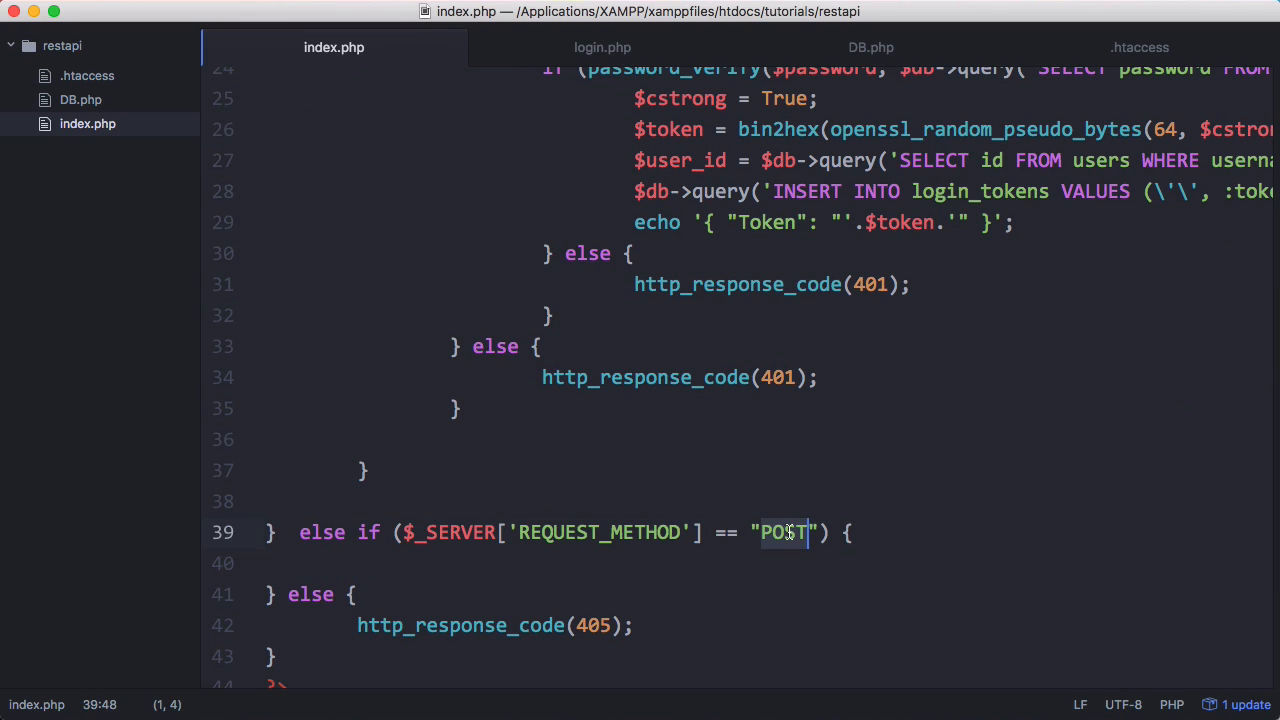
type("DELT")
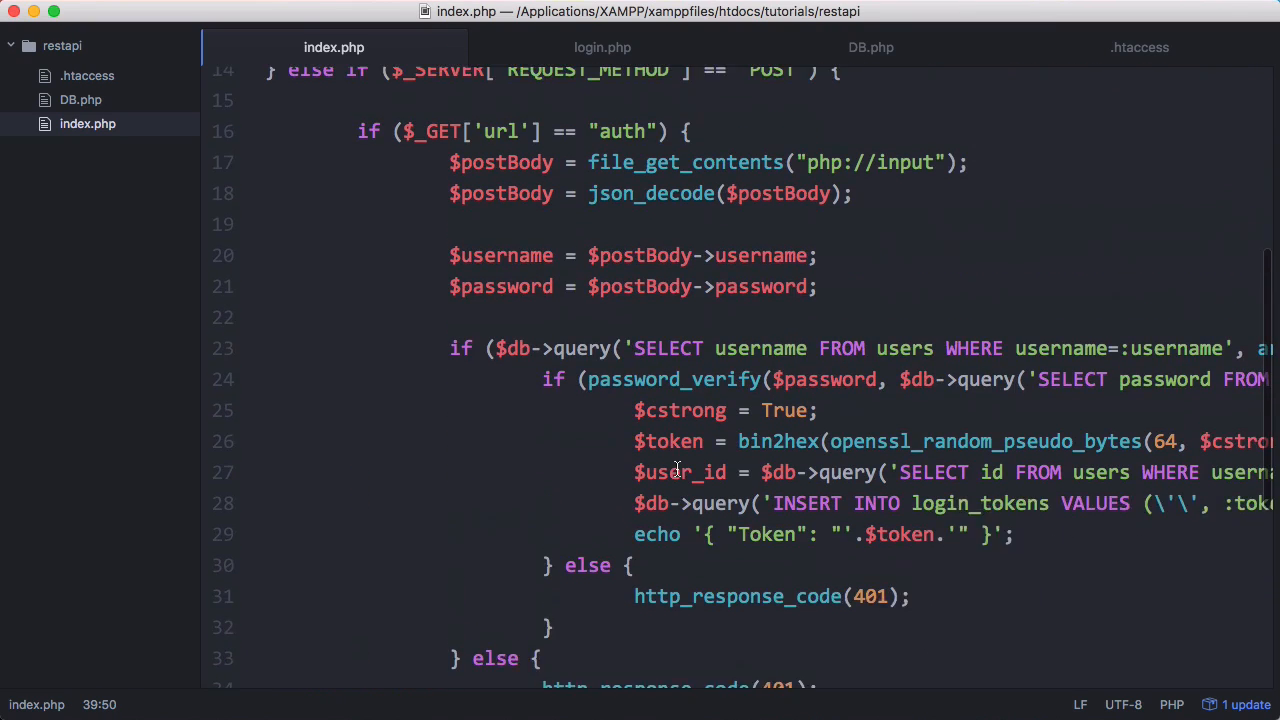
scroll("down", 3)
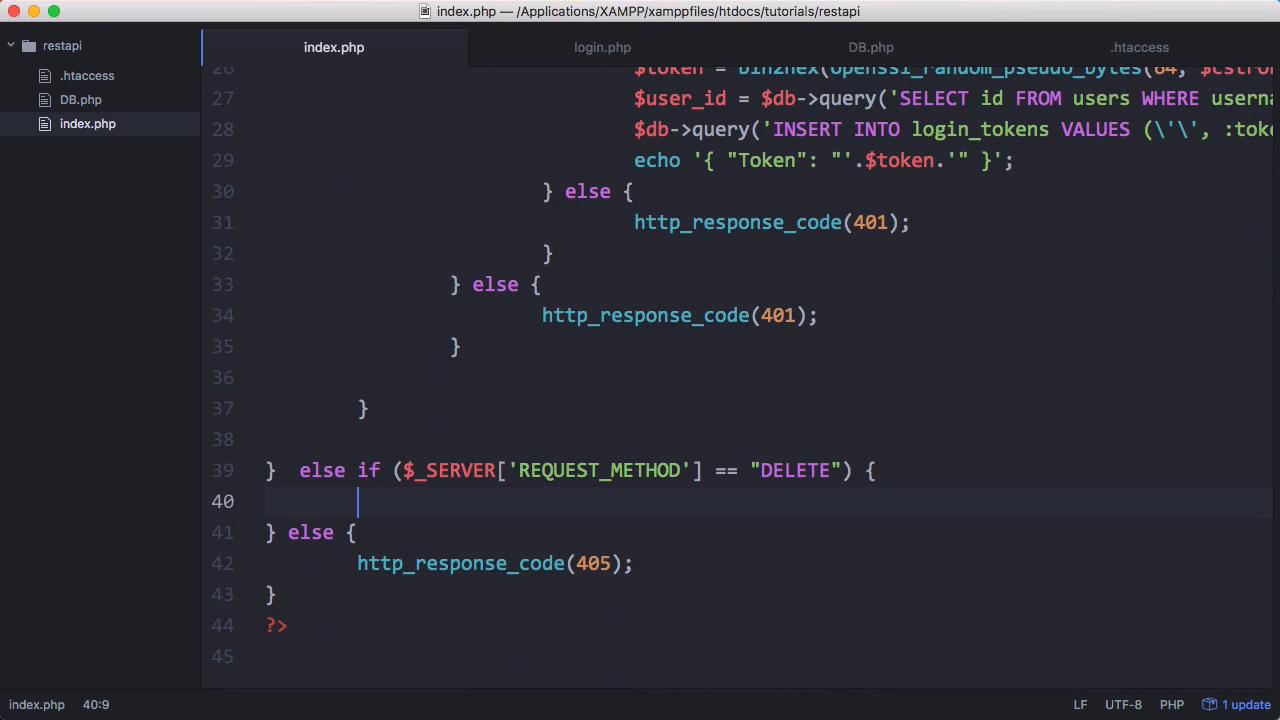
- Inside it, check url == "auth" and isset($_GET['token'])
type("if ($_GET['url'] == \"auth\") {")
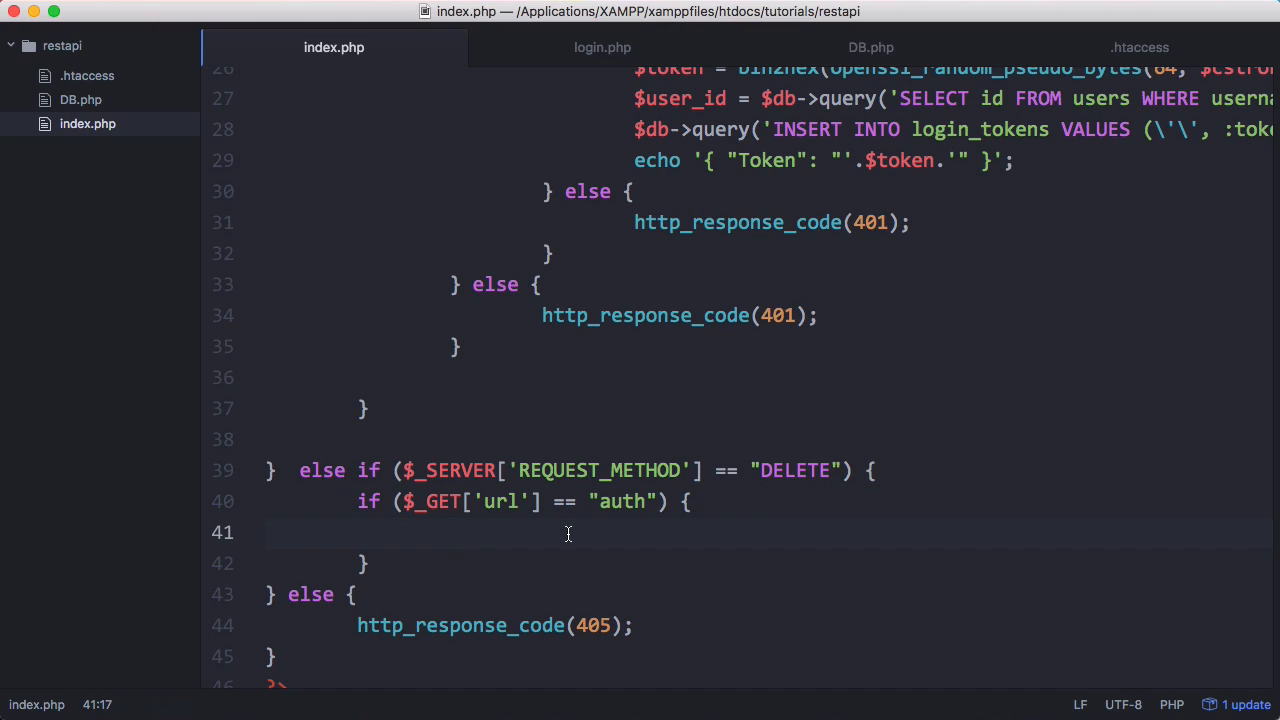
scroll("down", 3)
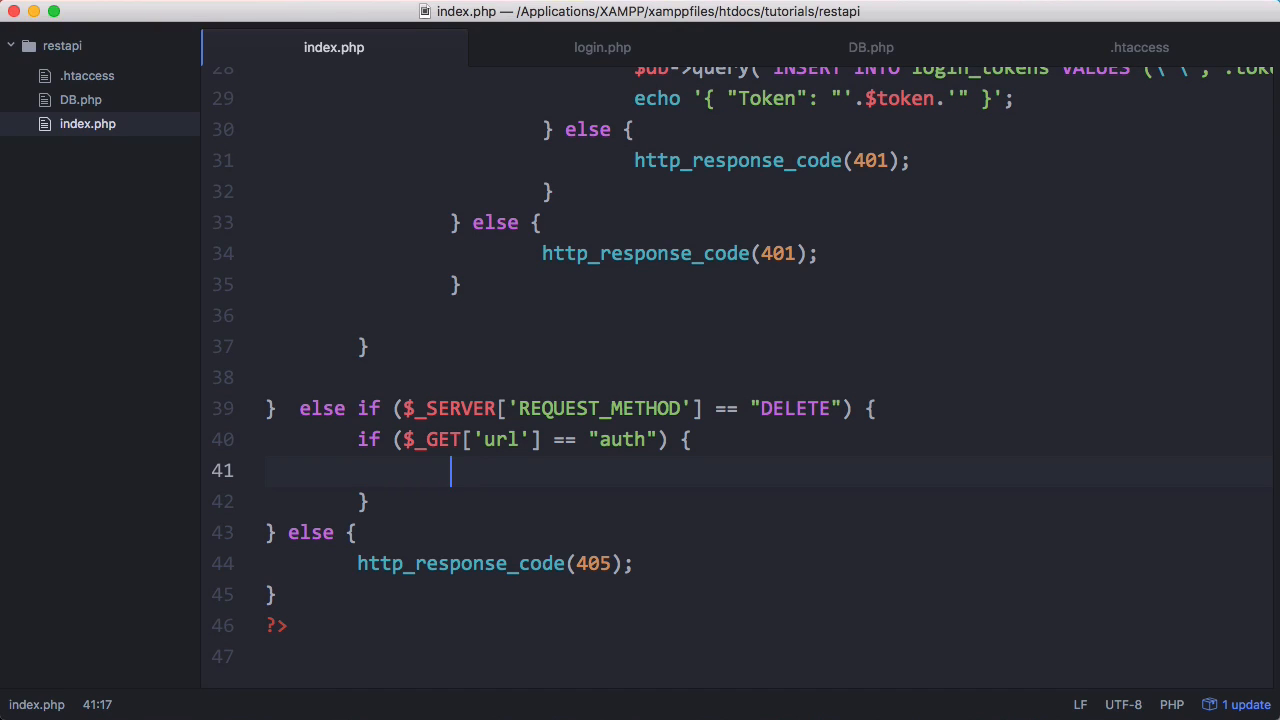
type("if ($_GET")
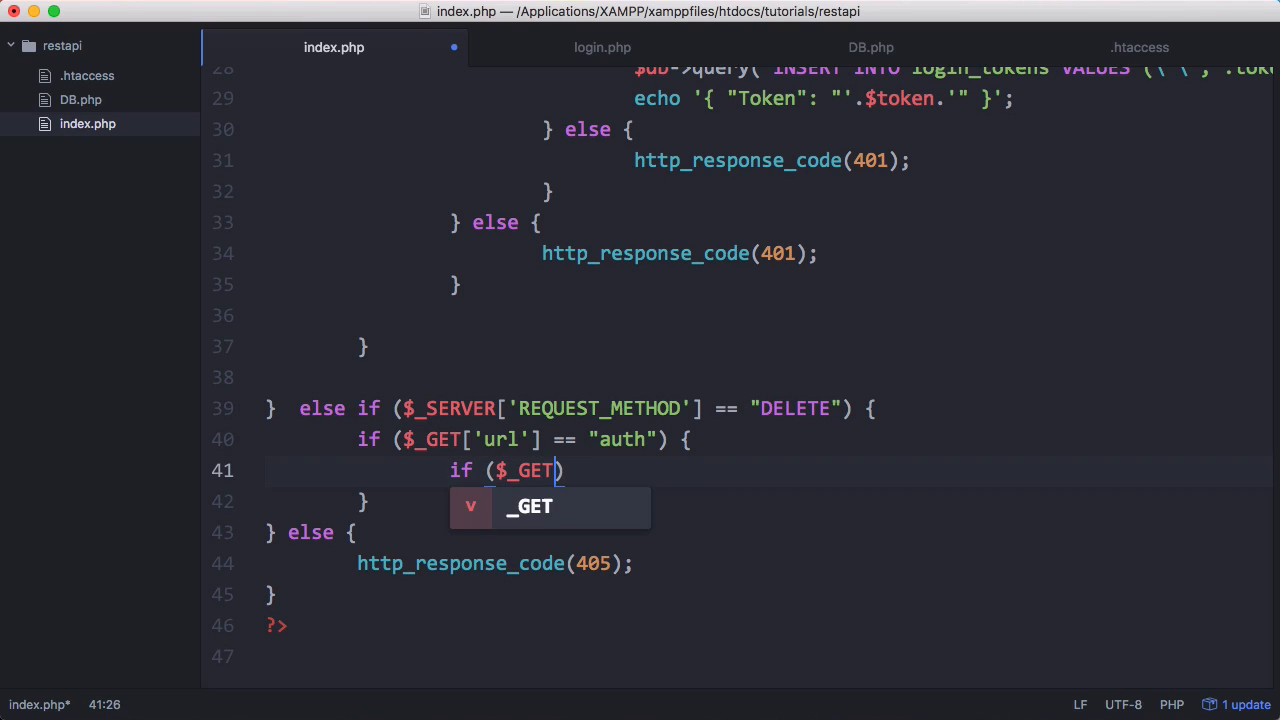
type("isset")
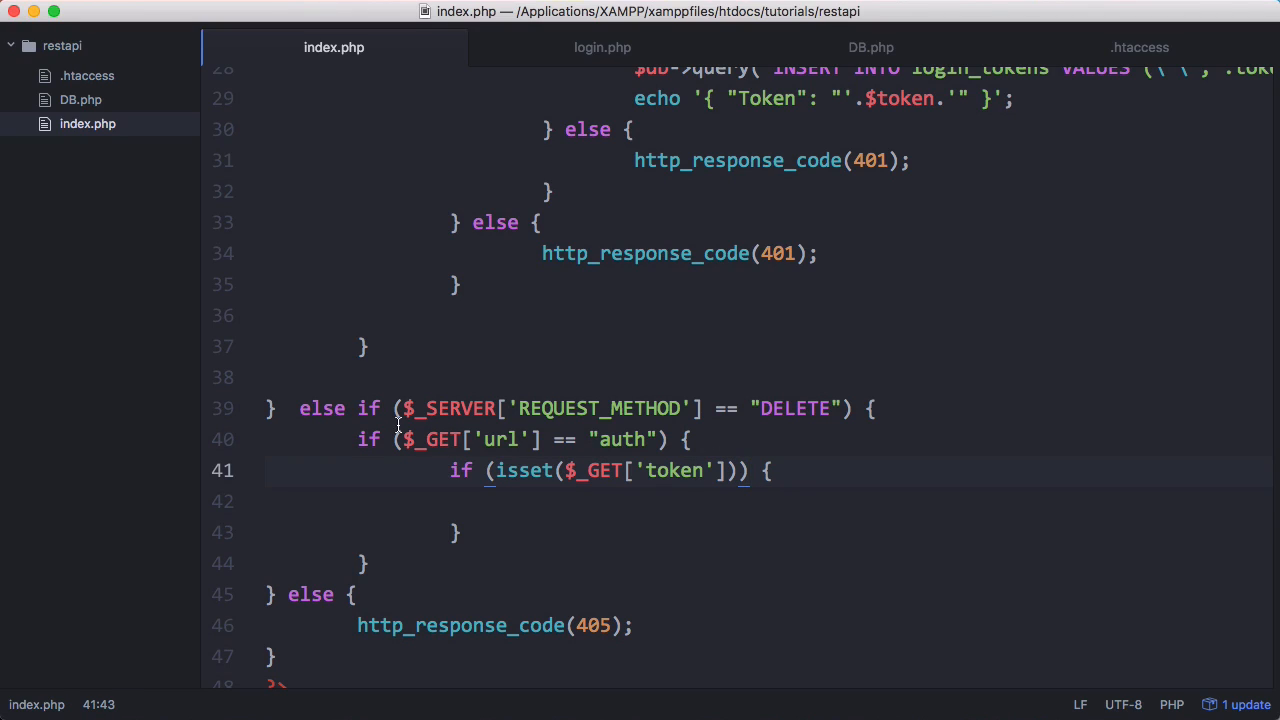
double_click(796, 408)
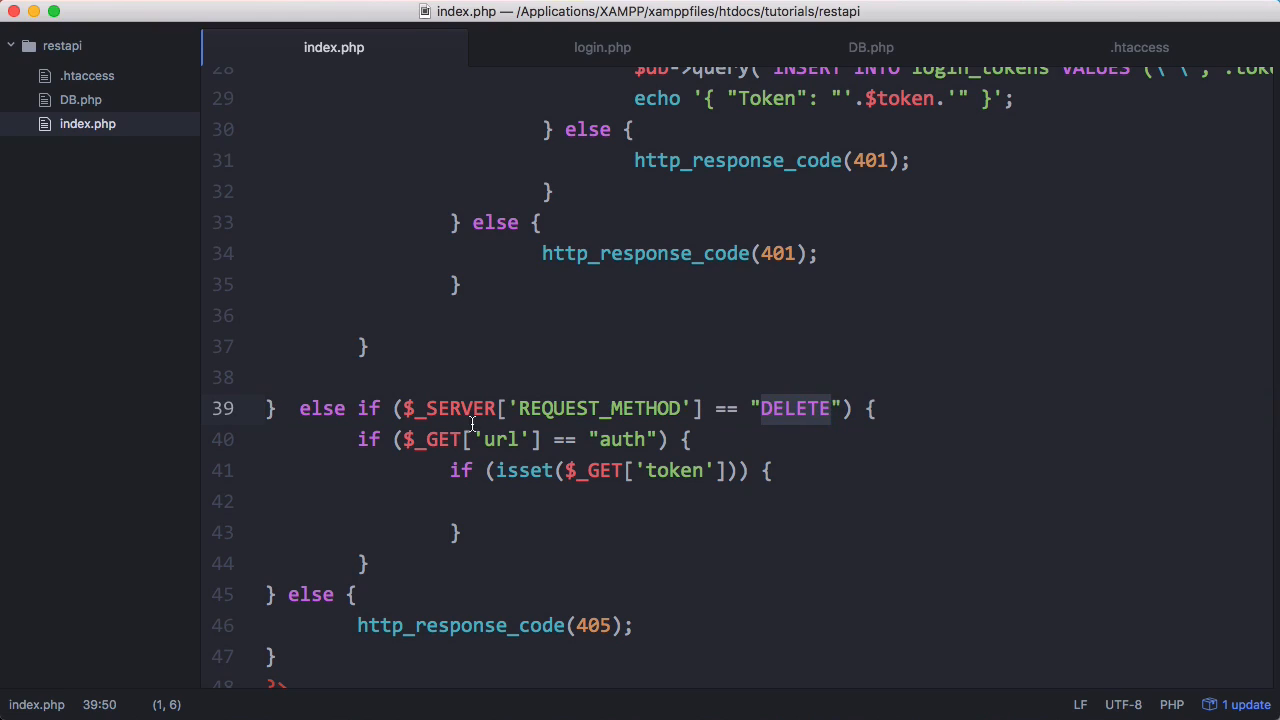
- Copy logout.php's DELETE FROM login_tokens query line and bring it into index.php's token block
left_click(448, 440)
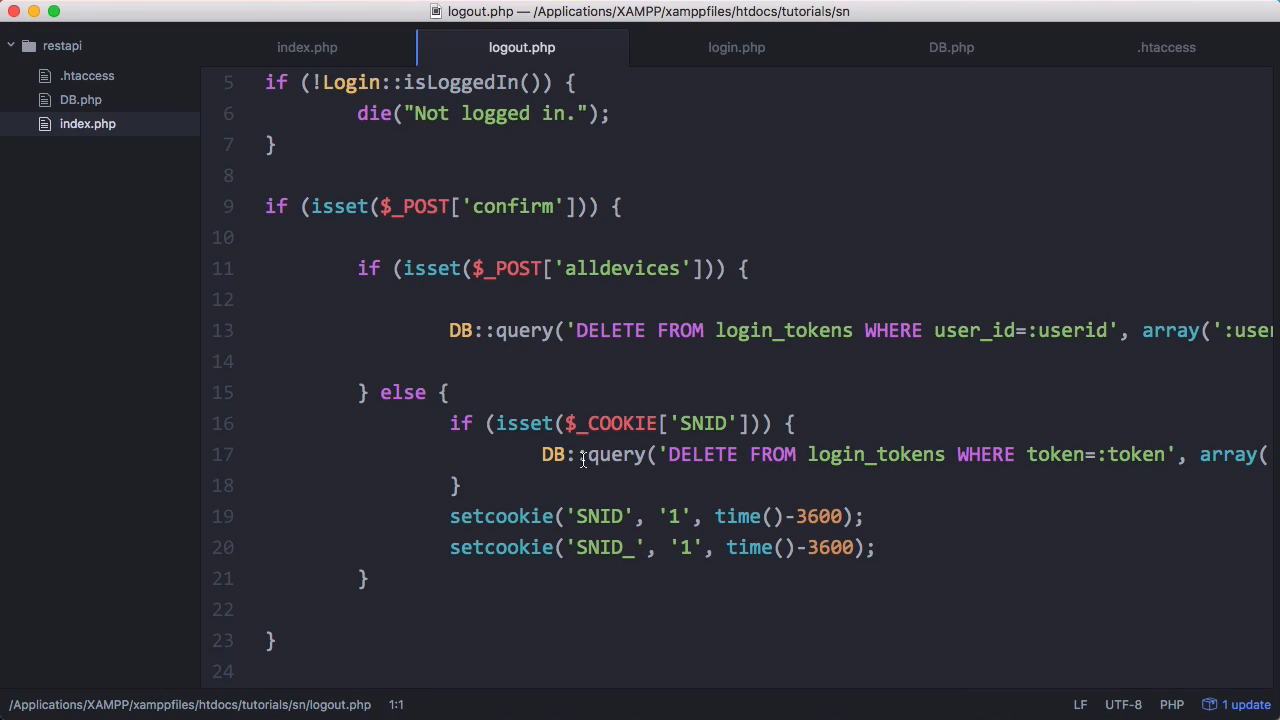
left_click(580, 454)
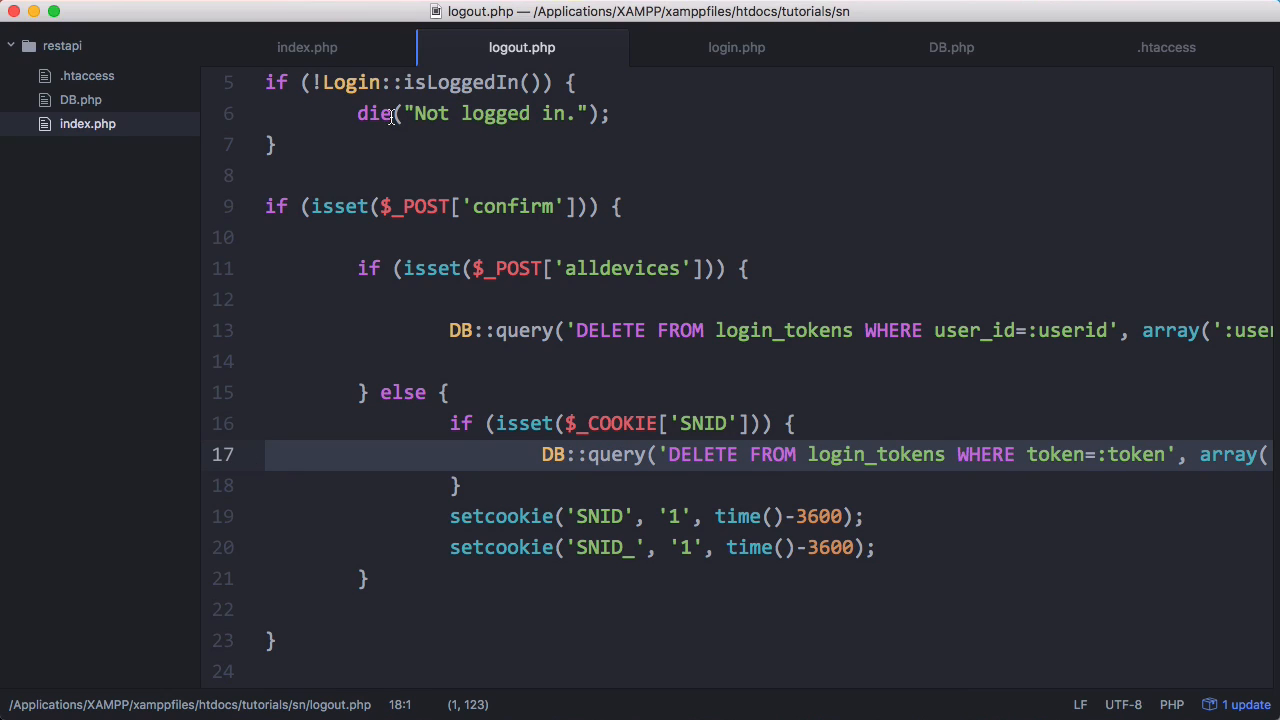
left_click(308, 48)
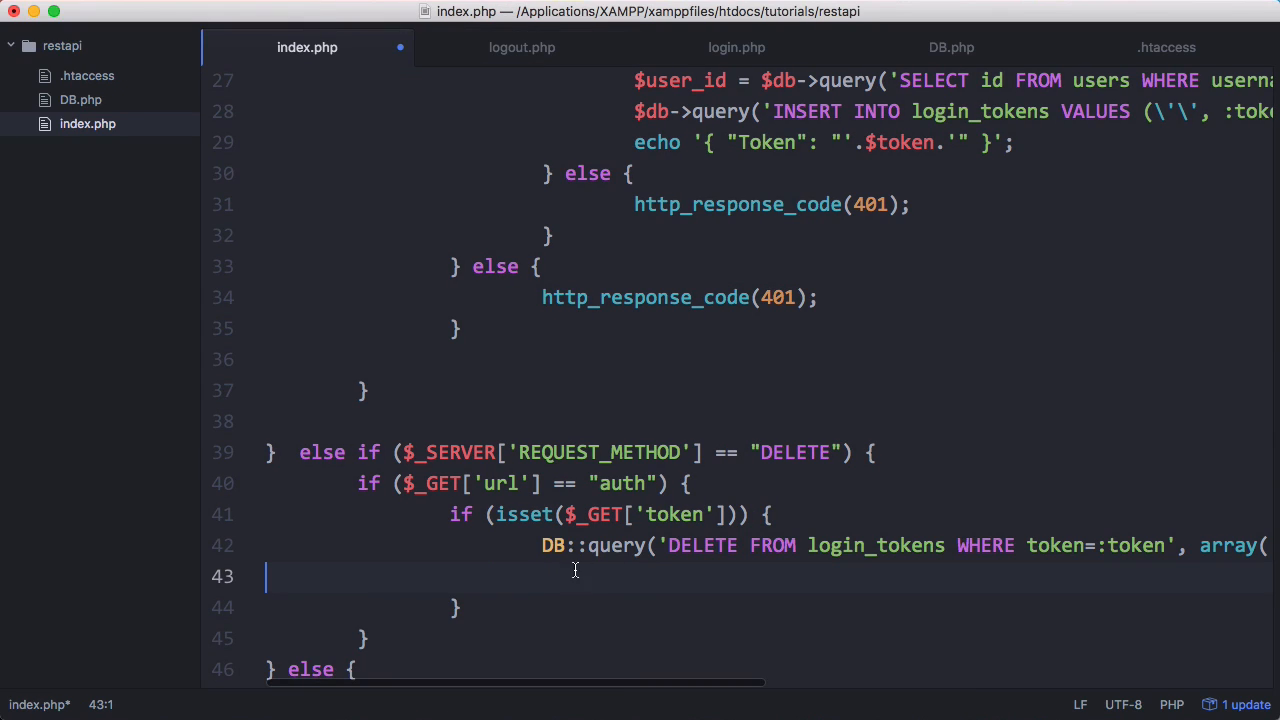
- Rewrite the query as $db->query binding :token to $_GET['token'] instead of the sha1 cookie value
left_click(520, 48)
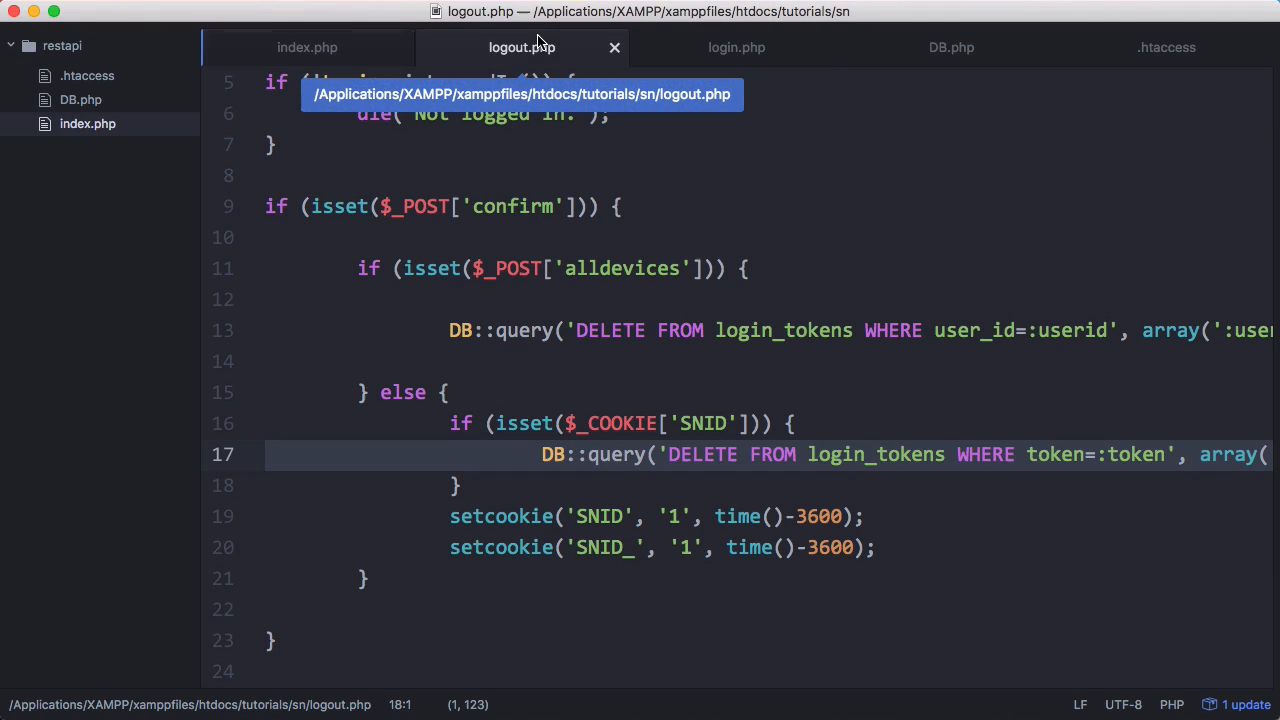
mouse_move(662, 332)
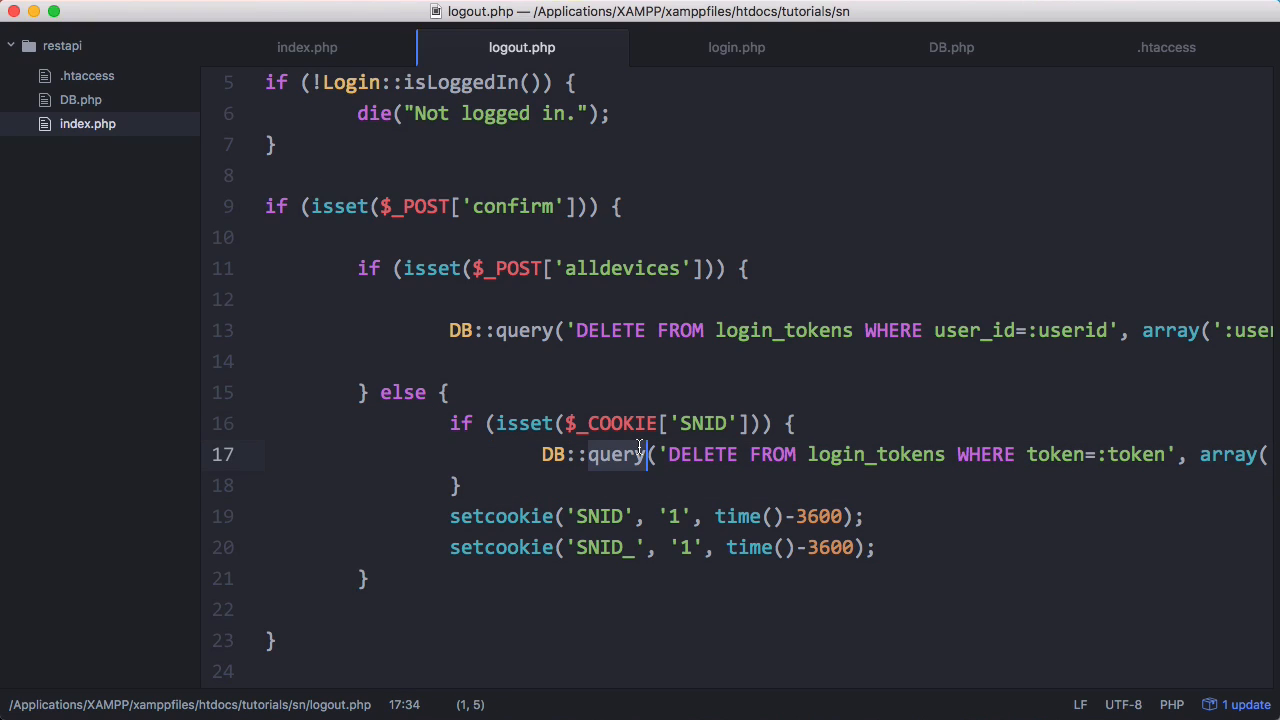
left_click(696, 424)
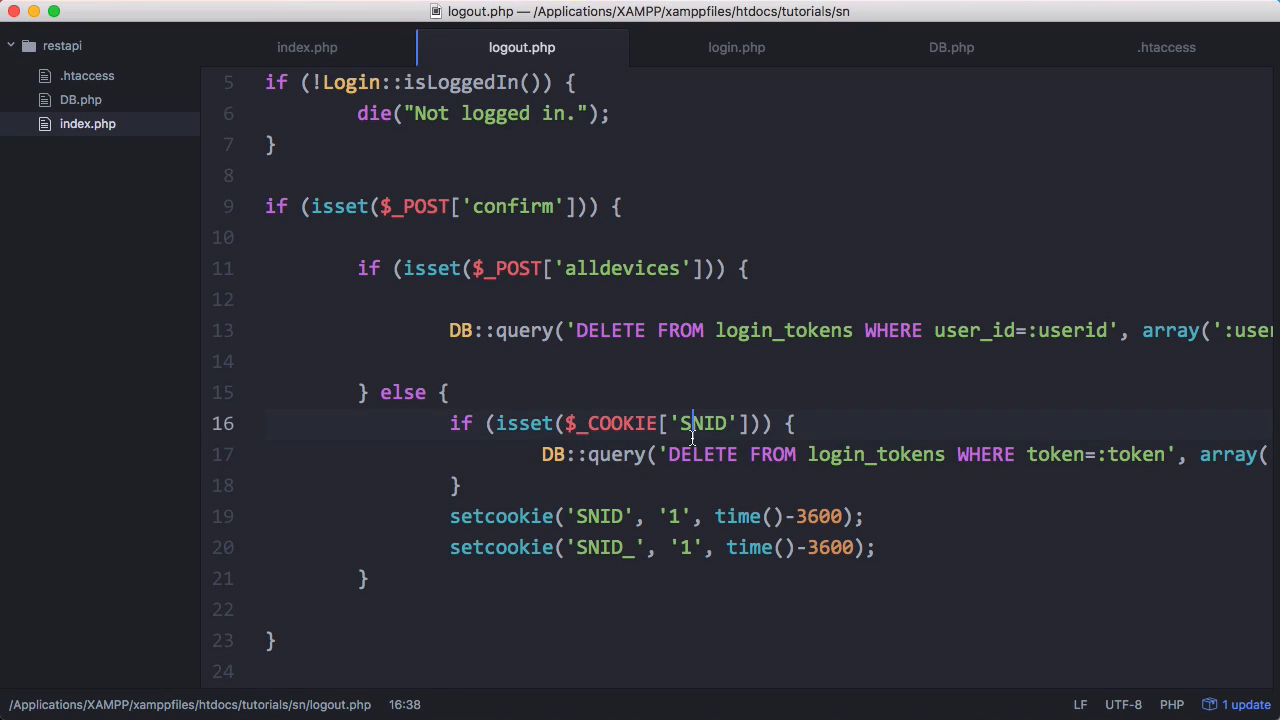
left_click(308, 48)
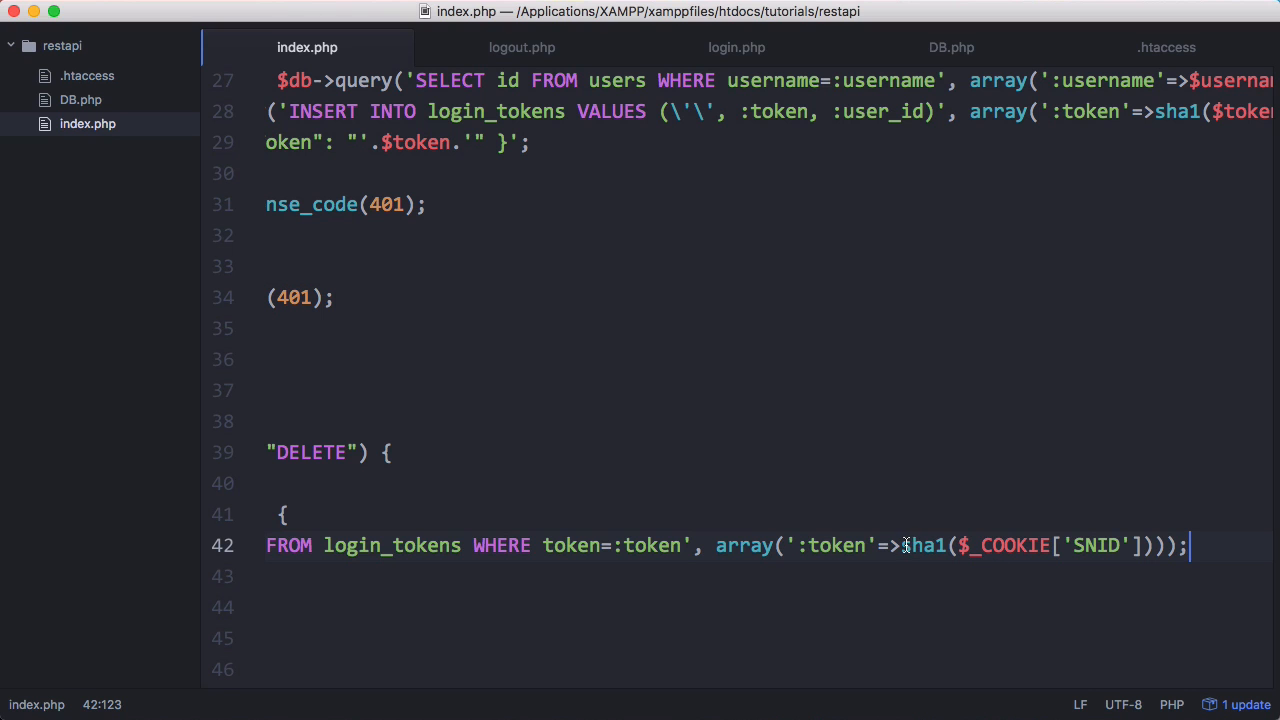
left_click_drag(1188, 544, 900, 544)
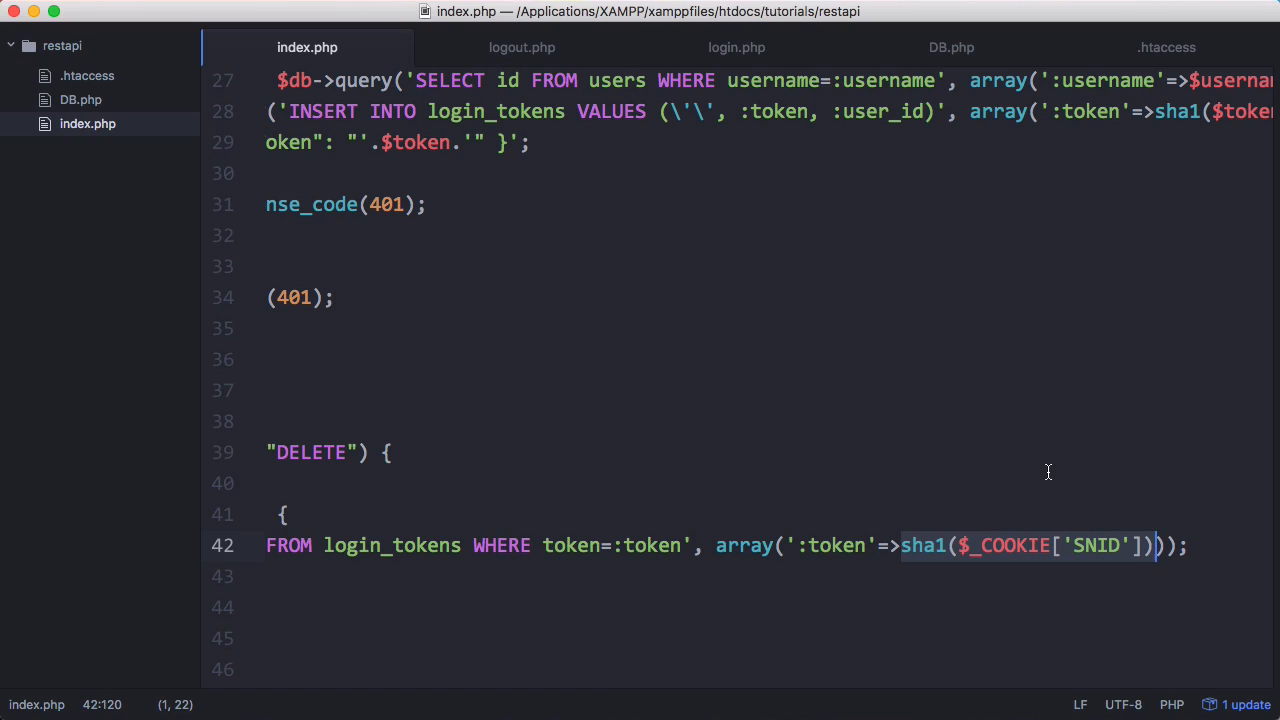
key("Delete")
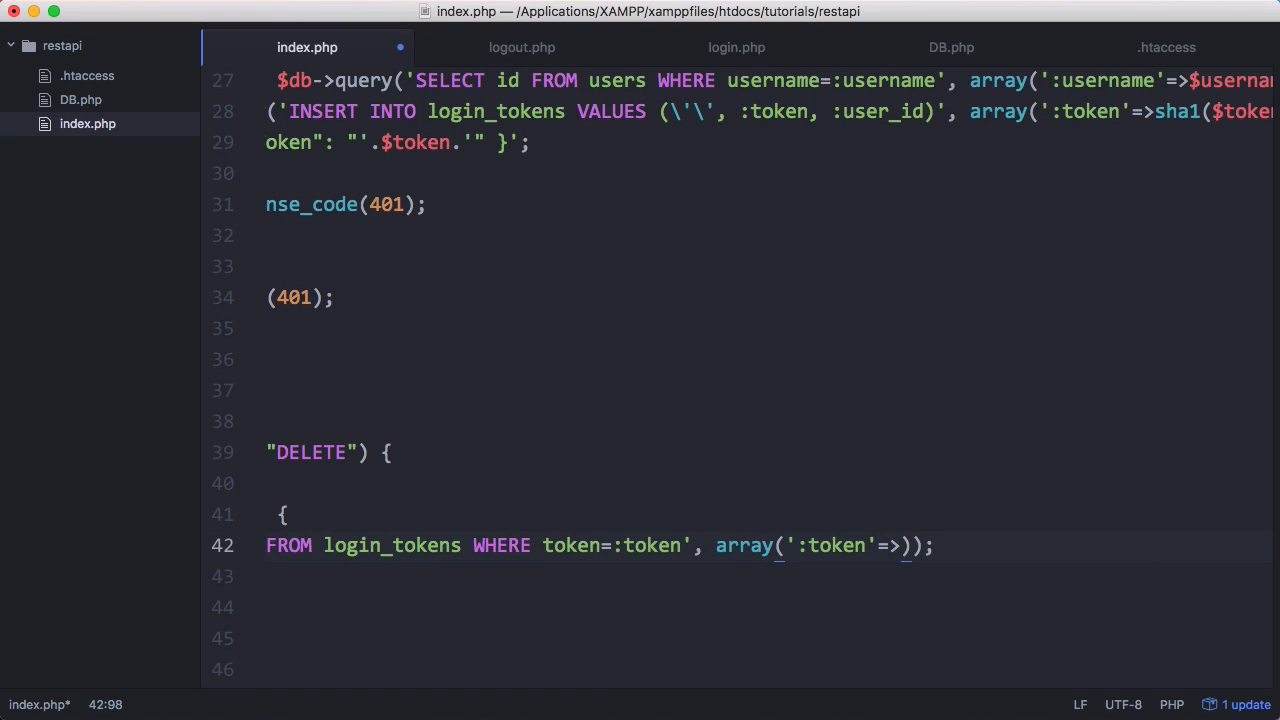
type("$_GET['token']")
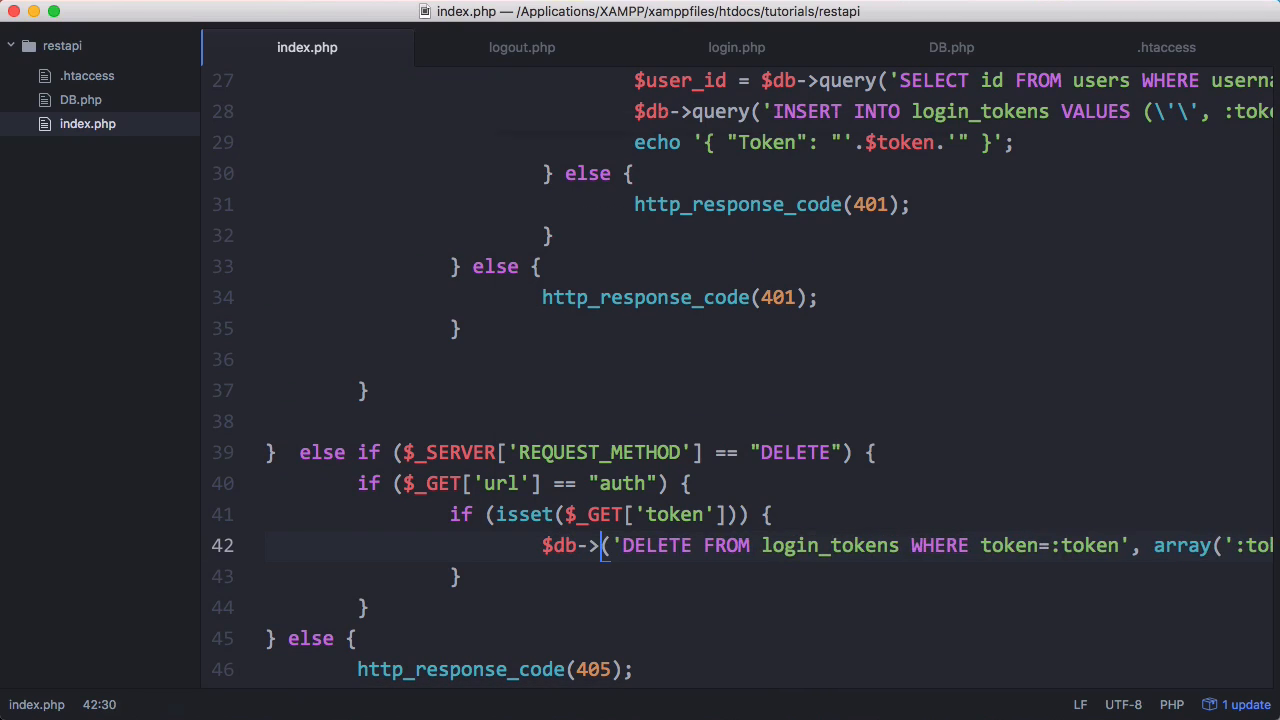
type("query")
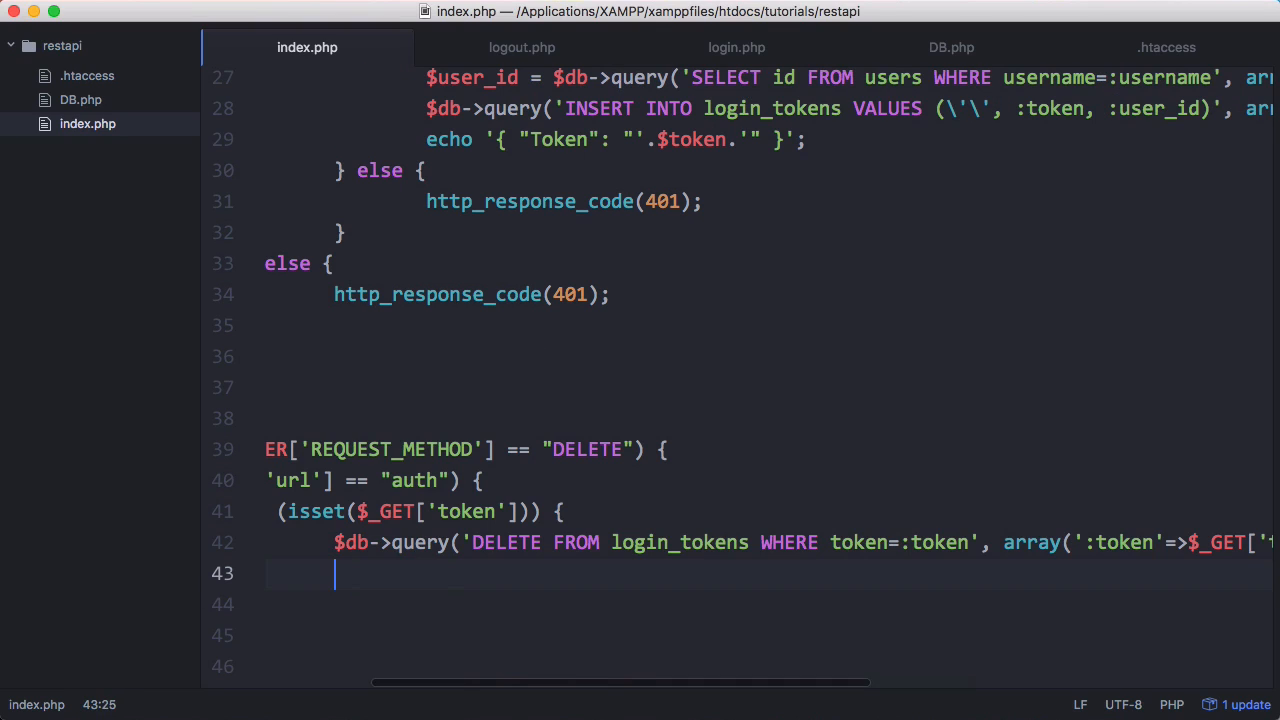
- Echo '{ "Status": "Success" }' with code 200, else respond with code 400 when no token
type("echo '{ \"Su\" }';")
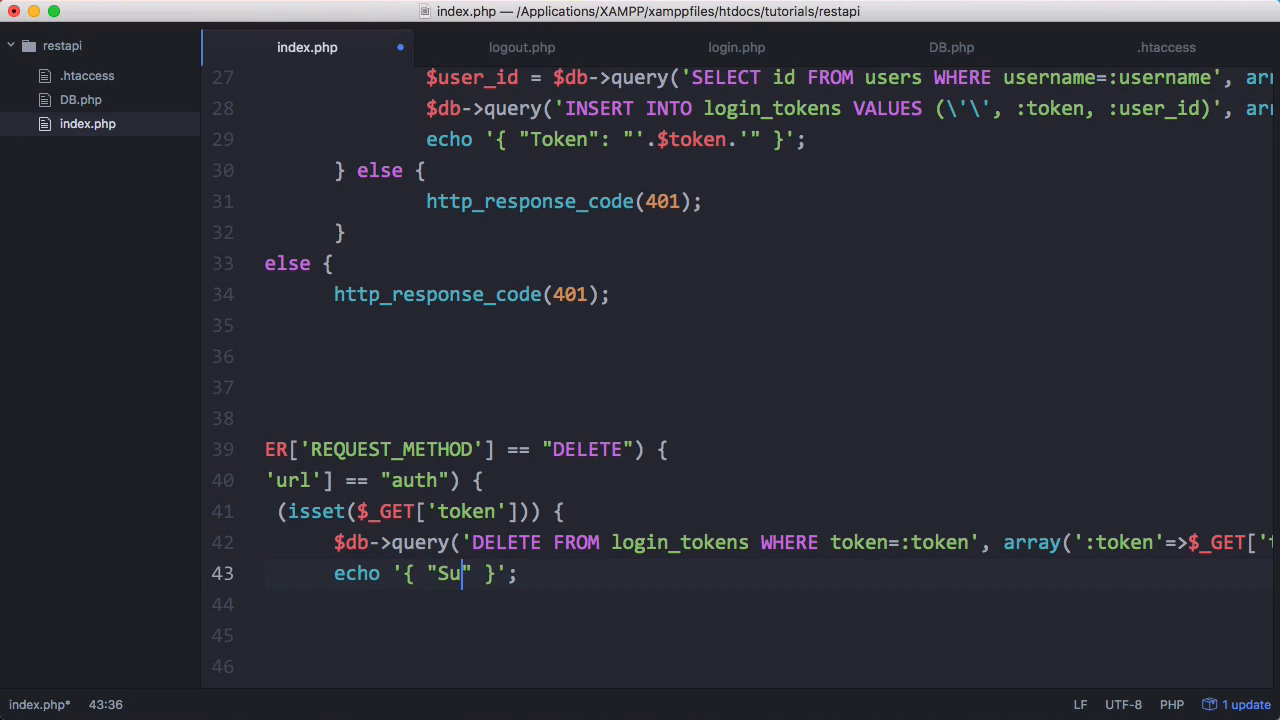
type("tatus\": \"Success")
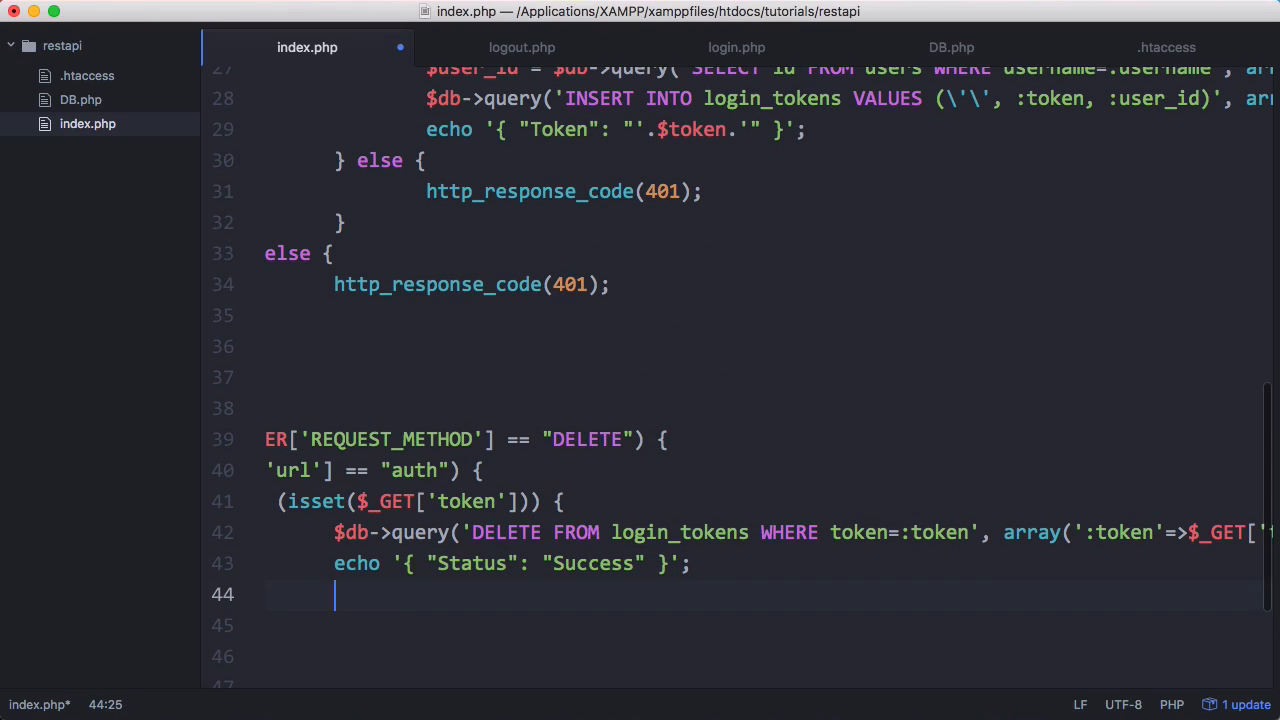
type("http_response_code(401);")
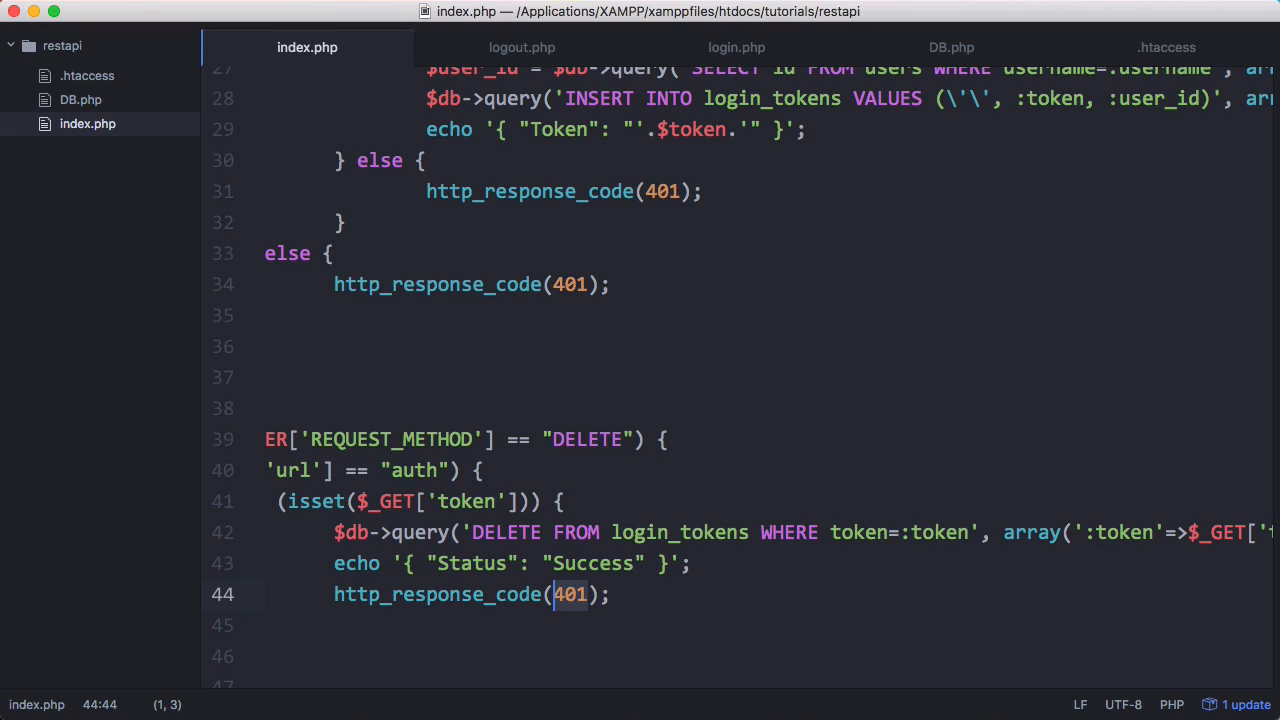
type("200")
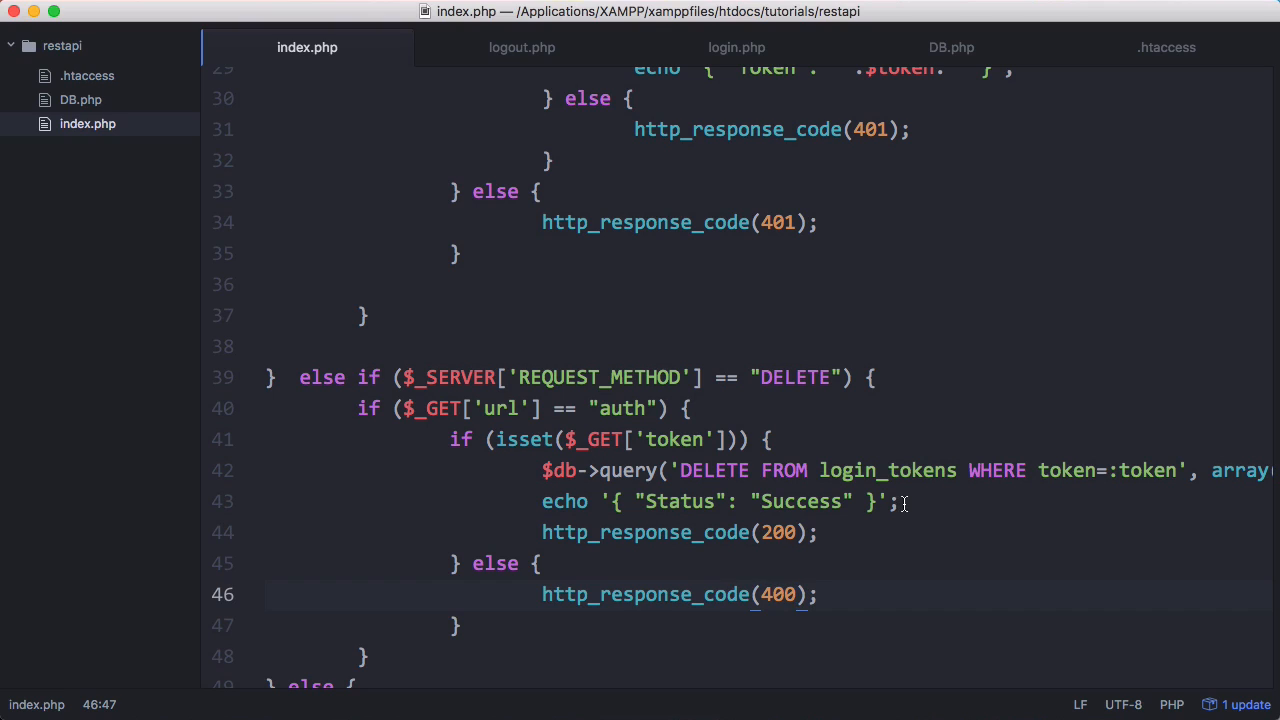
type("echo '{ \"Status\": \"Success\" }';")
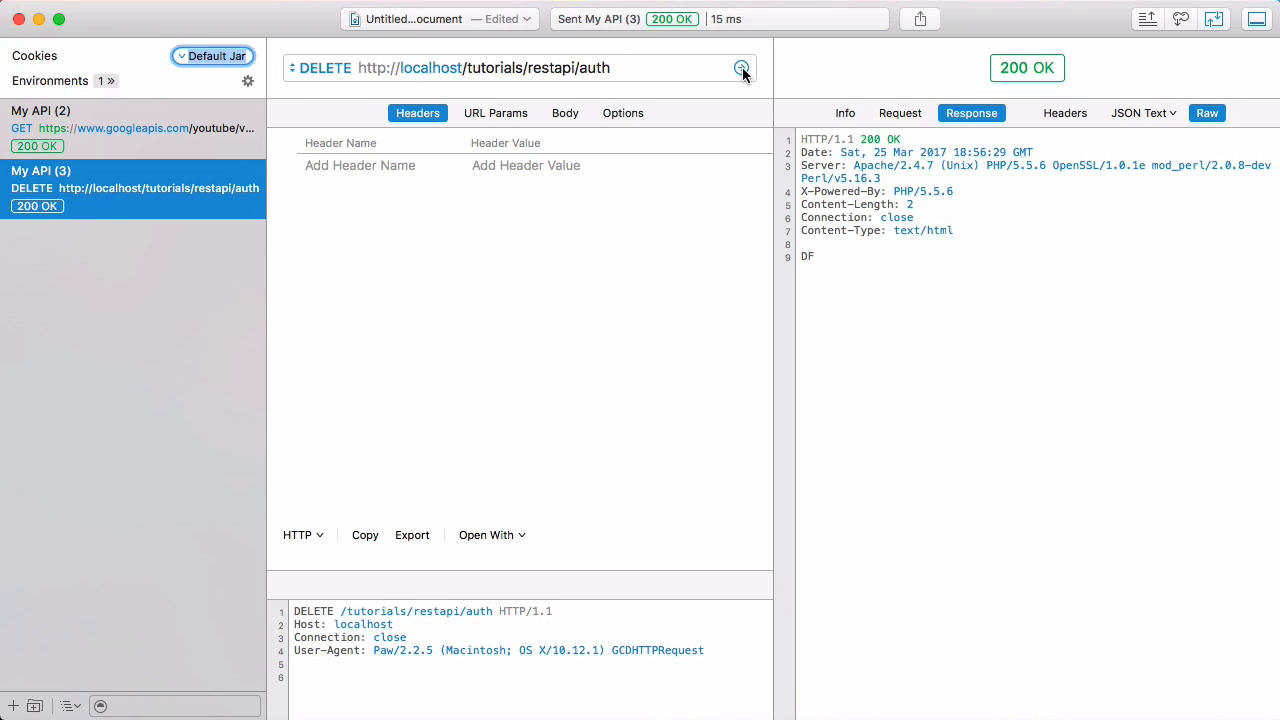
left_click(742, 68)
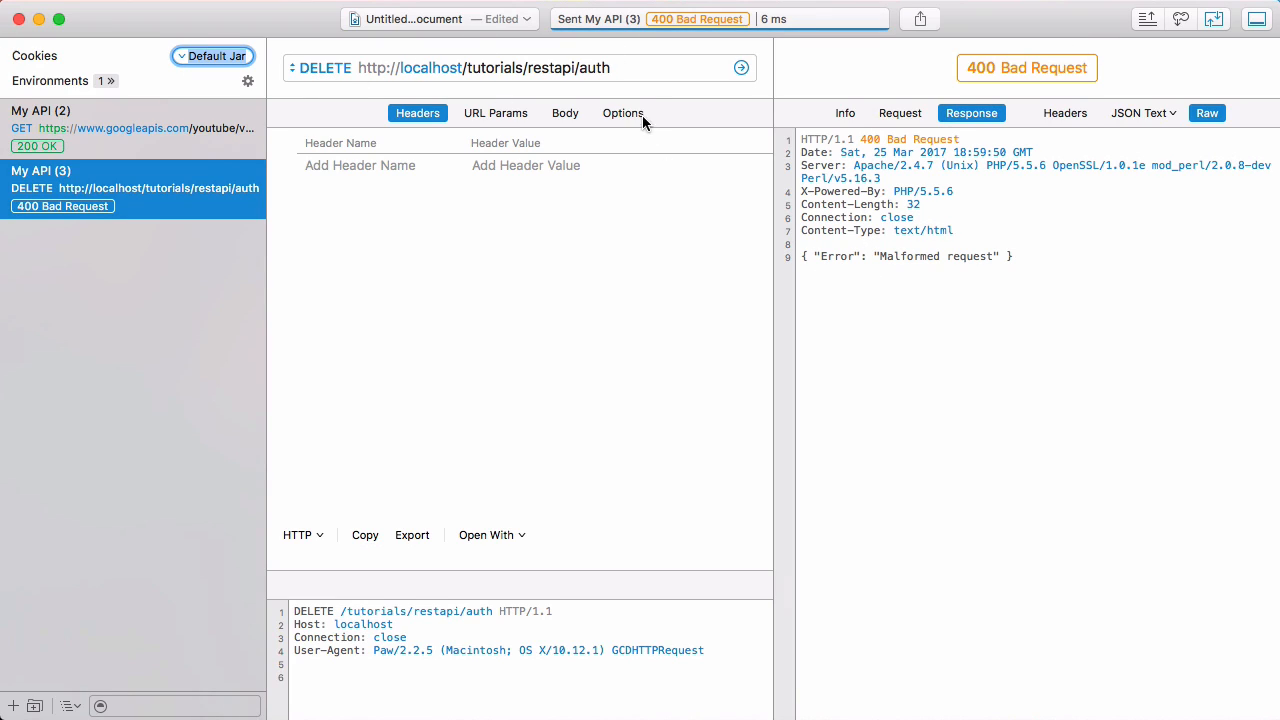
left_click(540, 68)
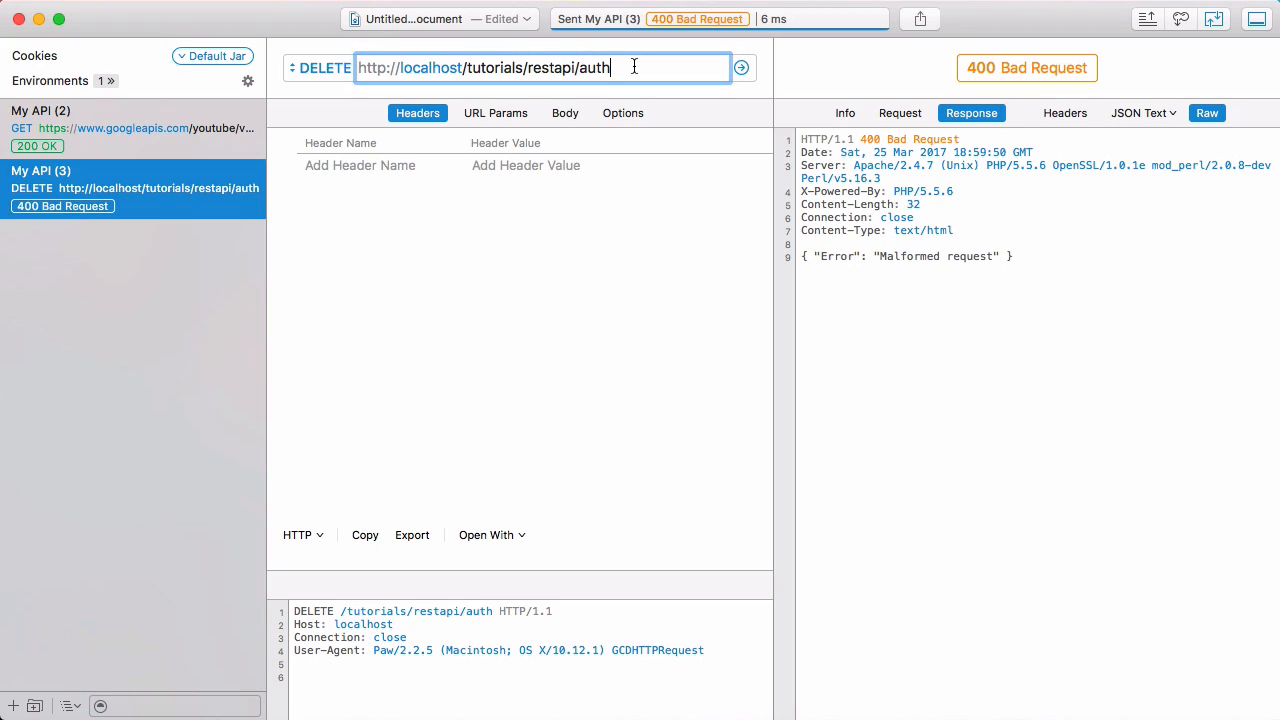
type("?token=dfhdjfhjfdh")
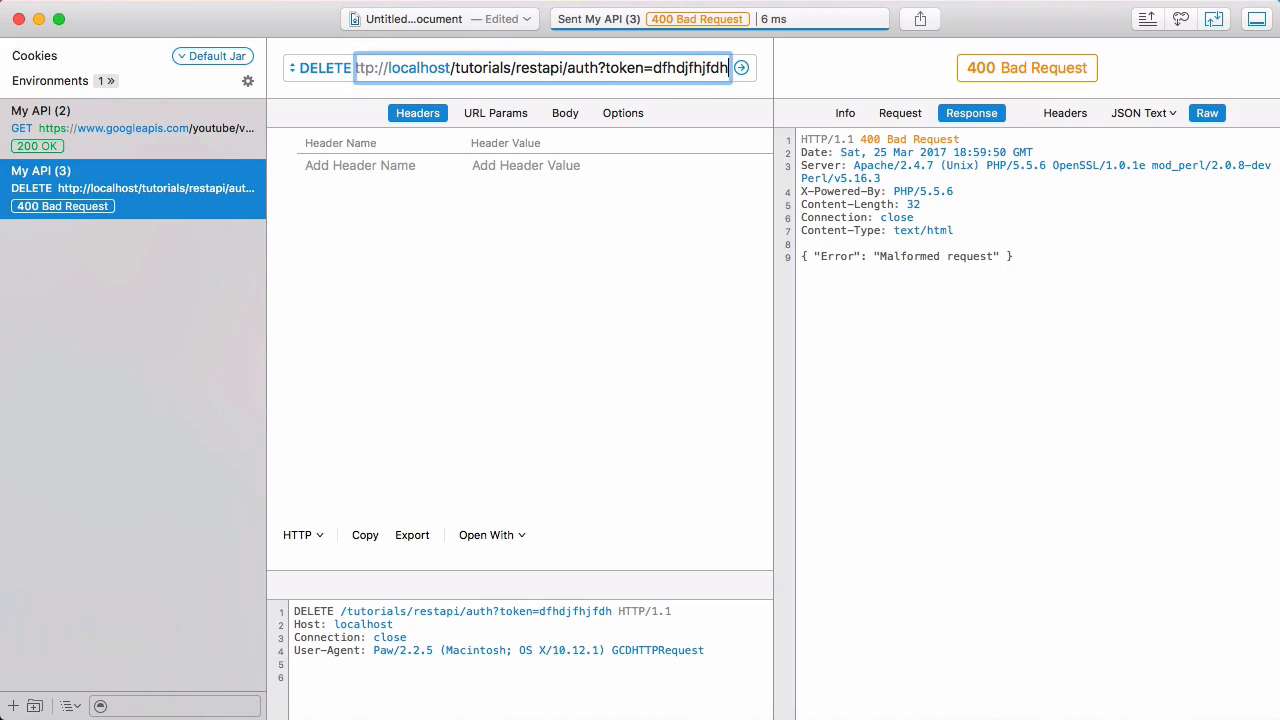
left_click(742, 68)
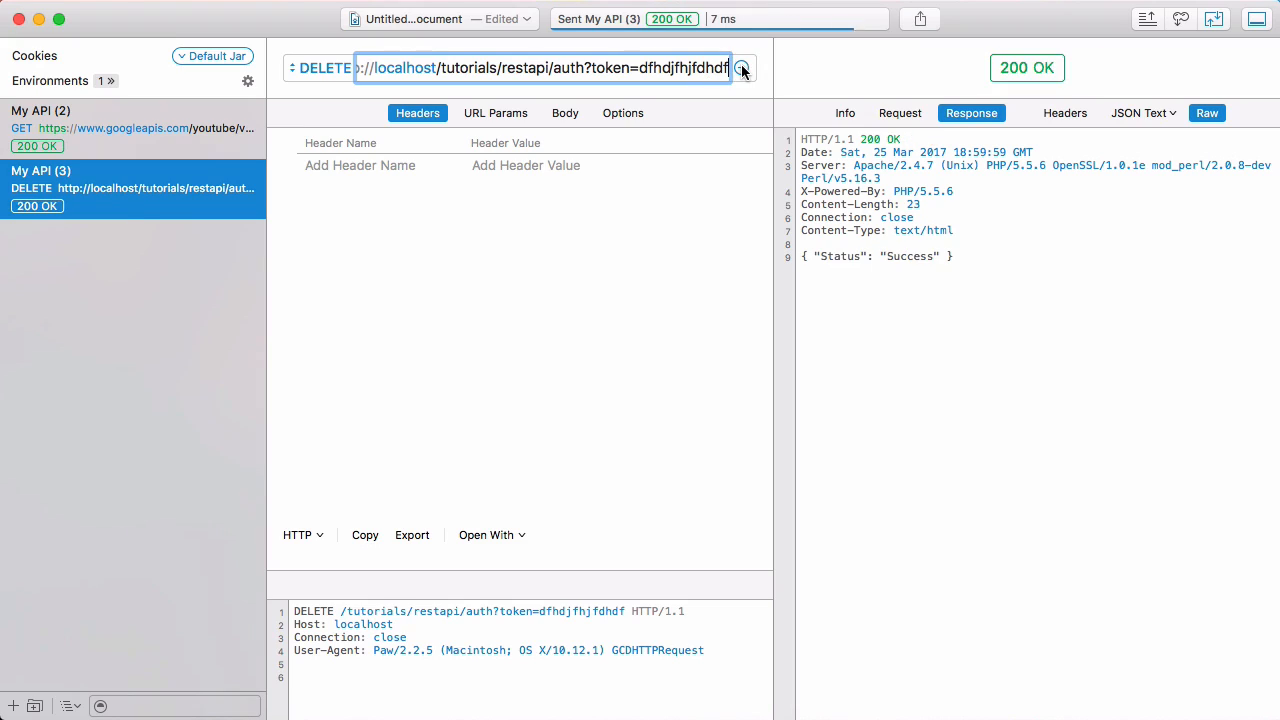
left_click(676, 68)
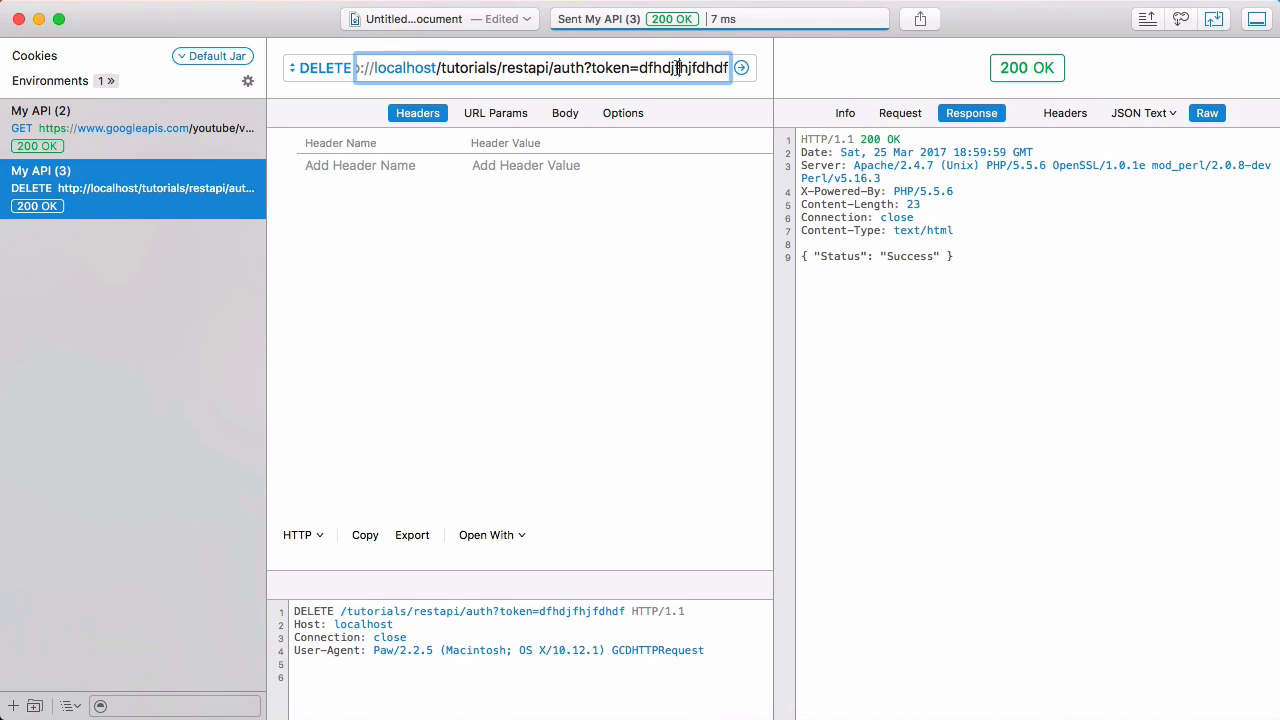
double_click(684, 68)
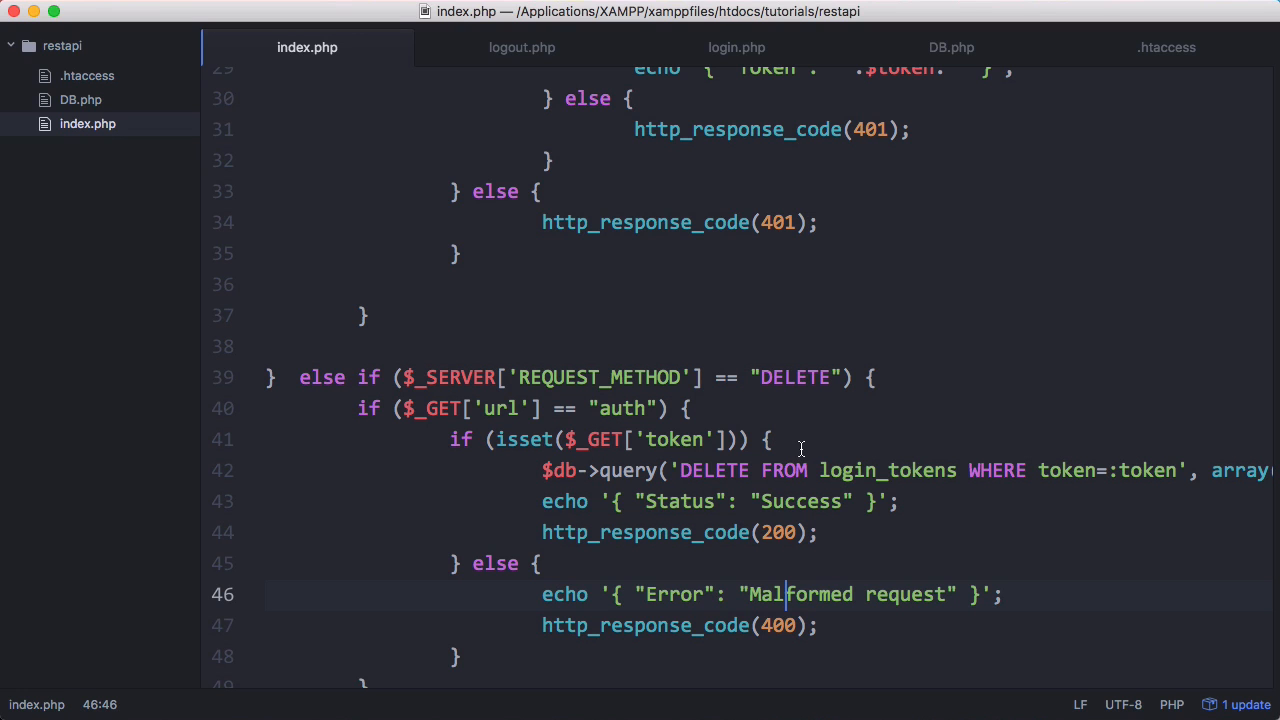
- Wrap the deletion in a SELECT token FROM login_tokens check, else echo '{ "Error": "Invalid token" }' with 400
type("if ($db_query(\"SELECT *")
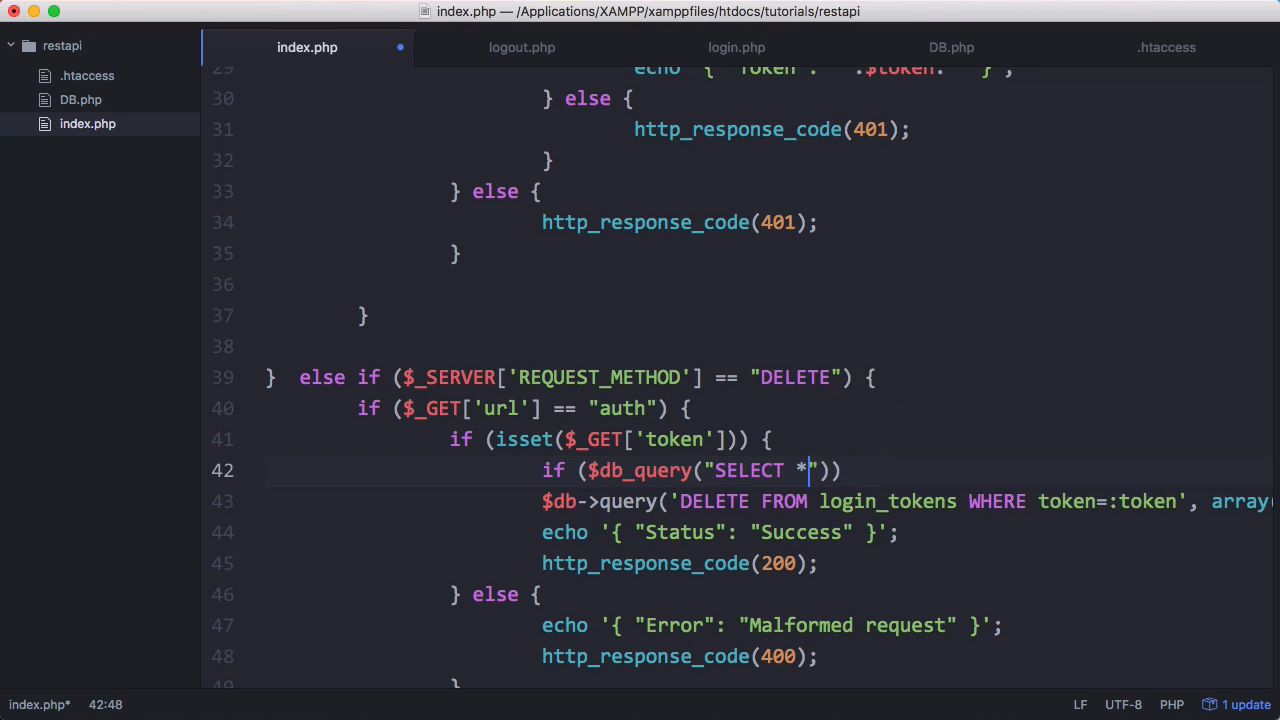
type("token FROM L")
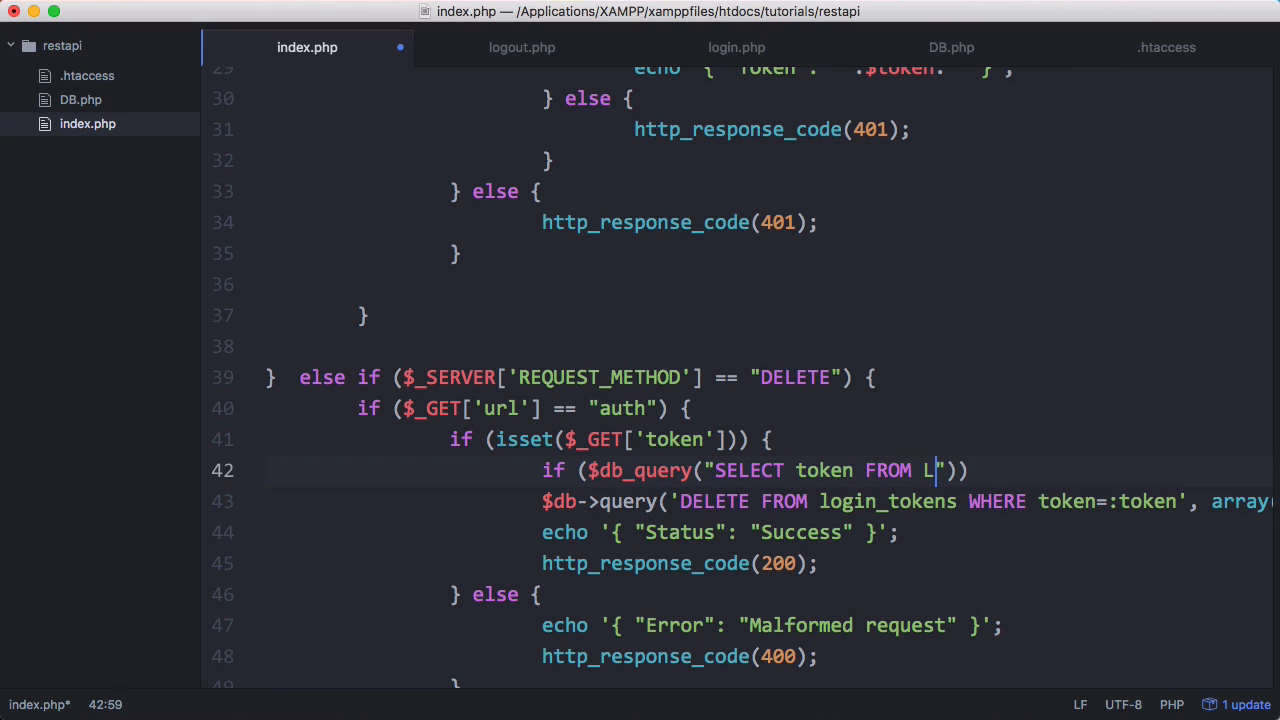
type("ogin_tokens WHERE token=:token")
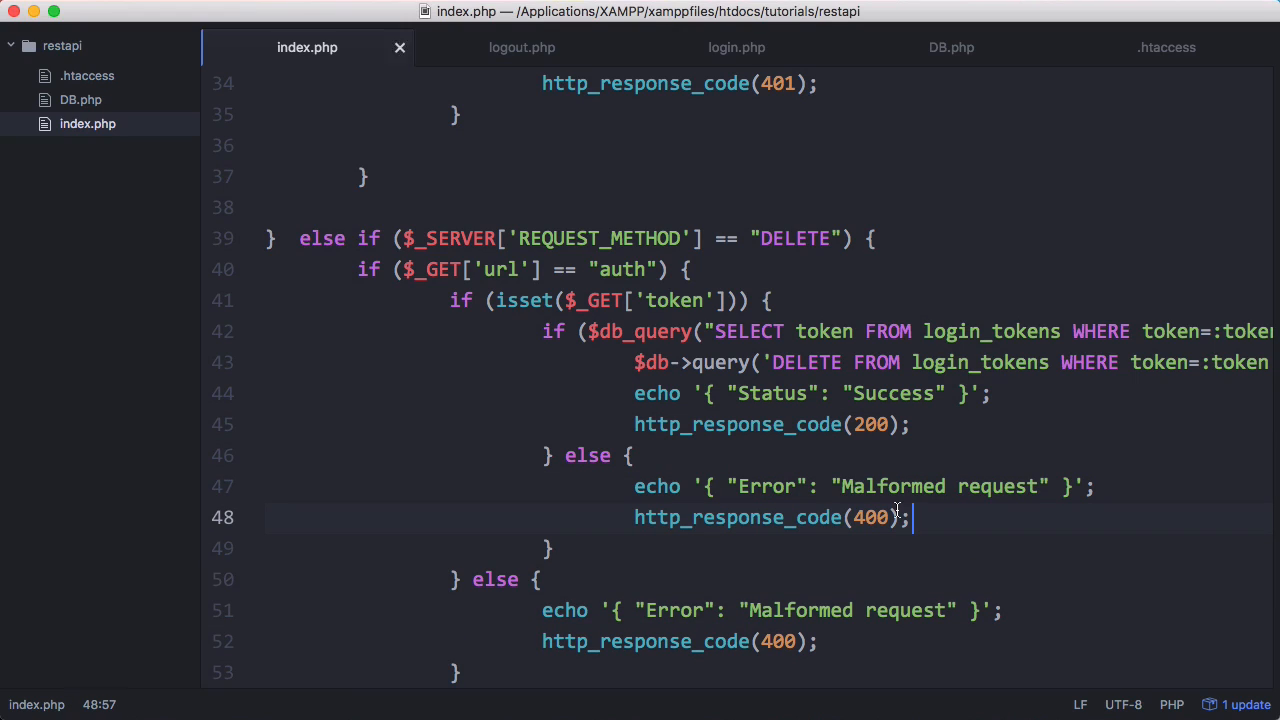
type("Invl")
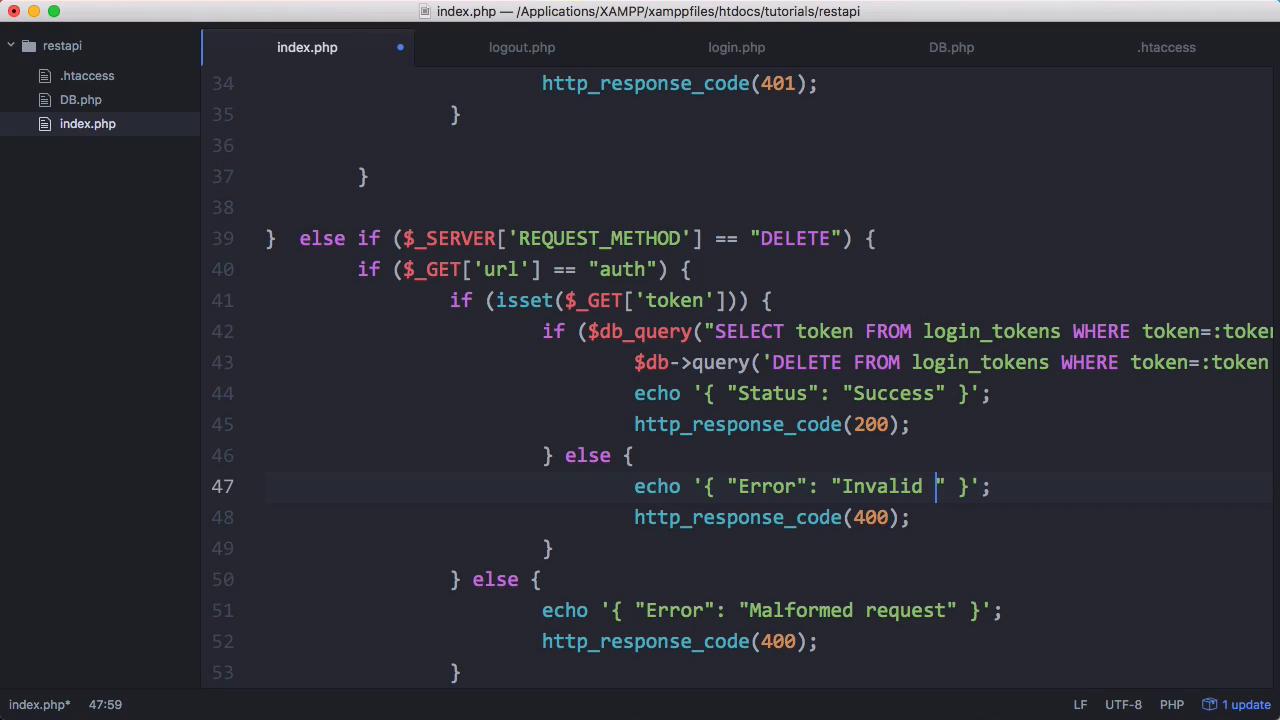
type("token")
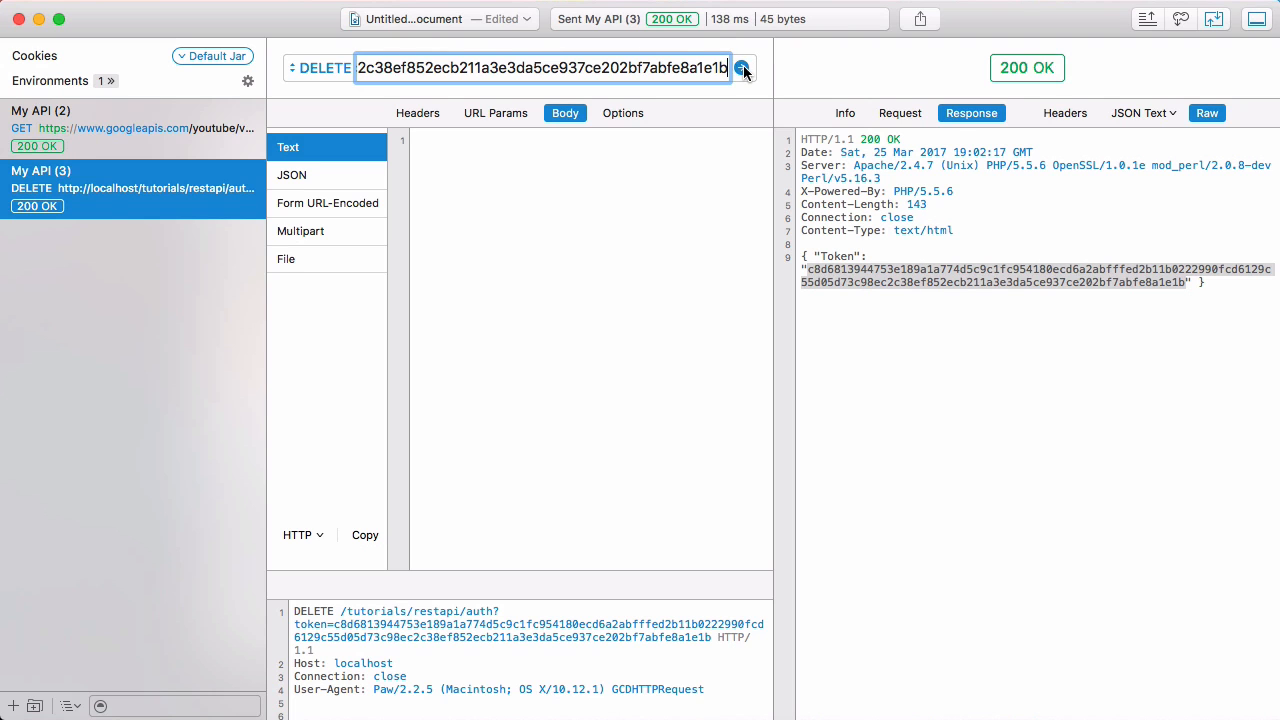
- Send DELETE with a fresh login token, reload login_tokens, and hash $_GET['token'] with sha1()
left_click(742, 68)
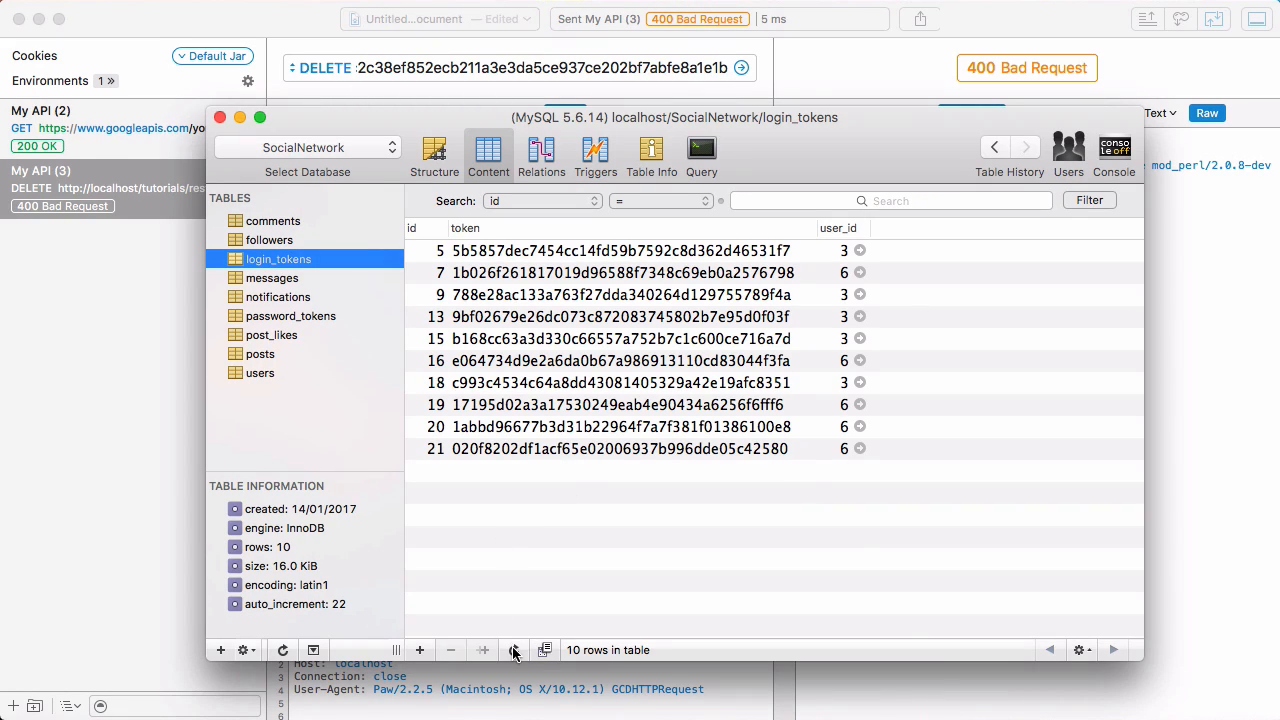
left_click(514, 650)
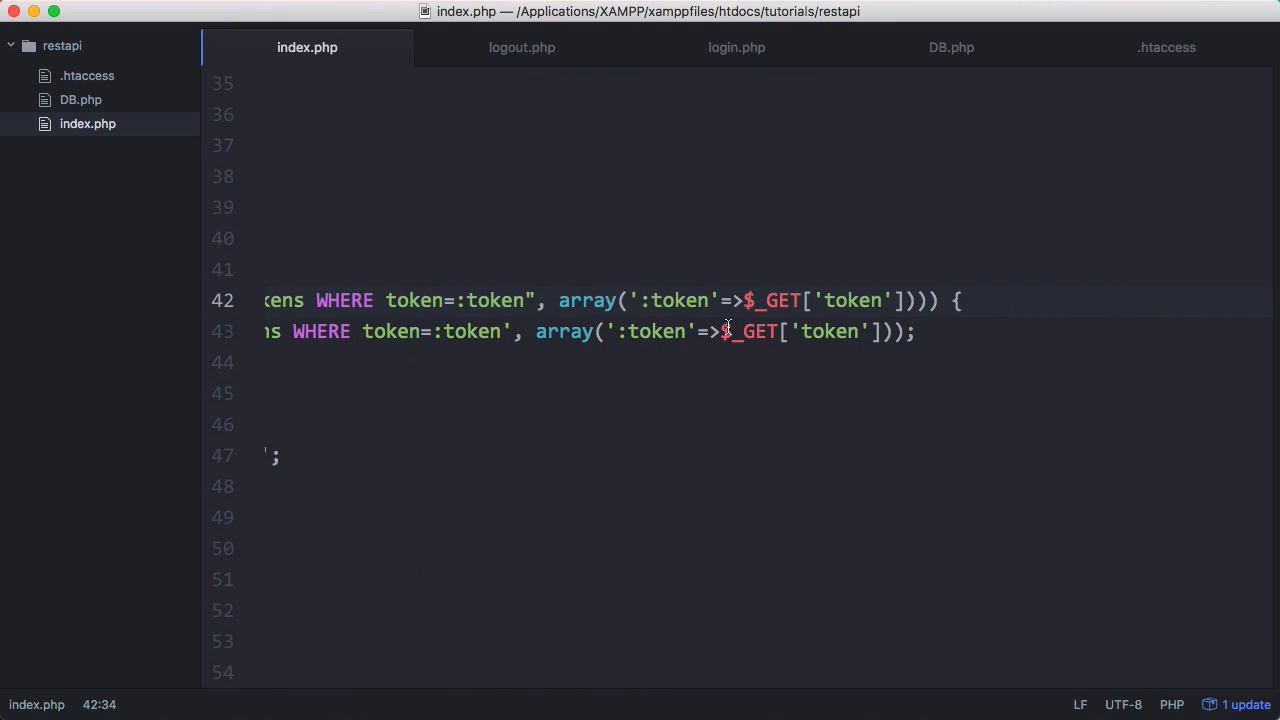
type("sha1")
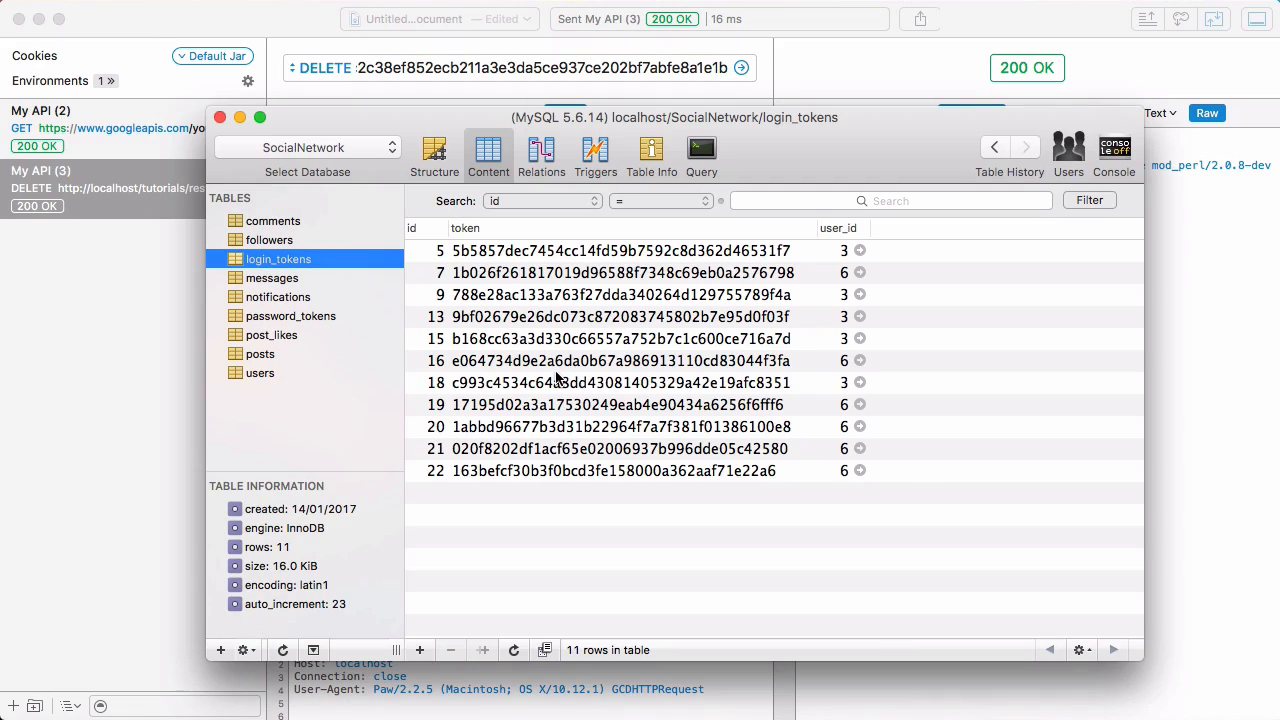
mouse_move(452, 486)
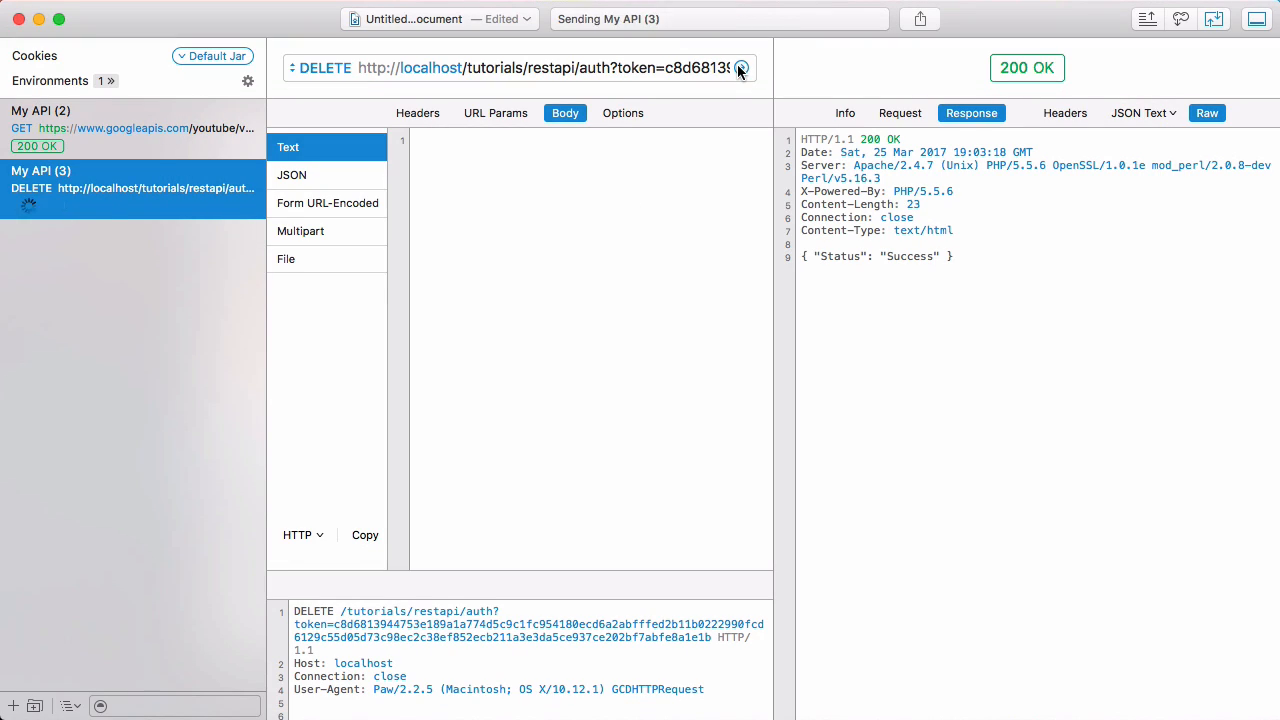
- Resend the DELETE for the already-deleted token and get 400 Invalid token
left_click(740, 68)
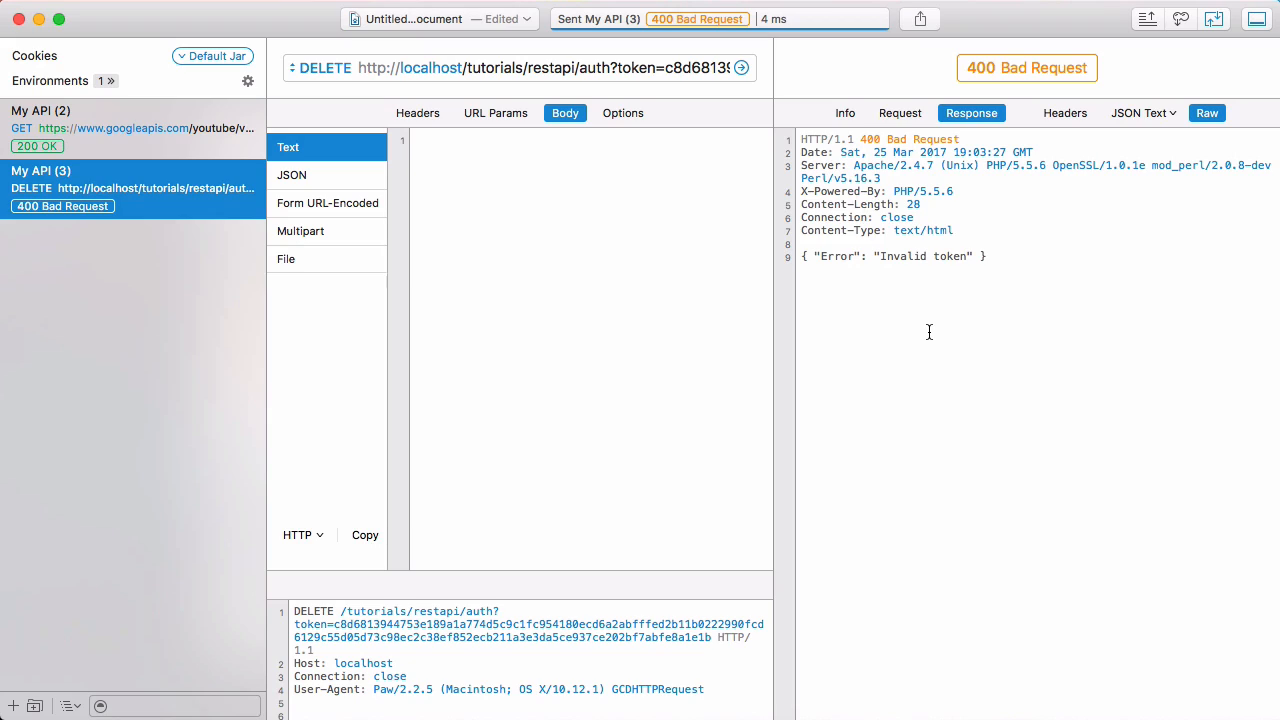
mouse_move(912, 280)
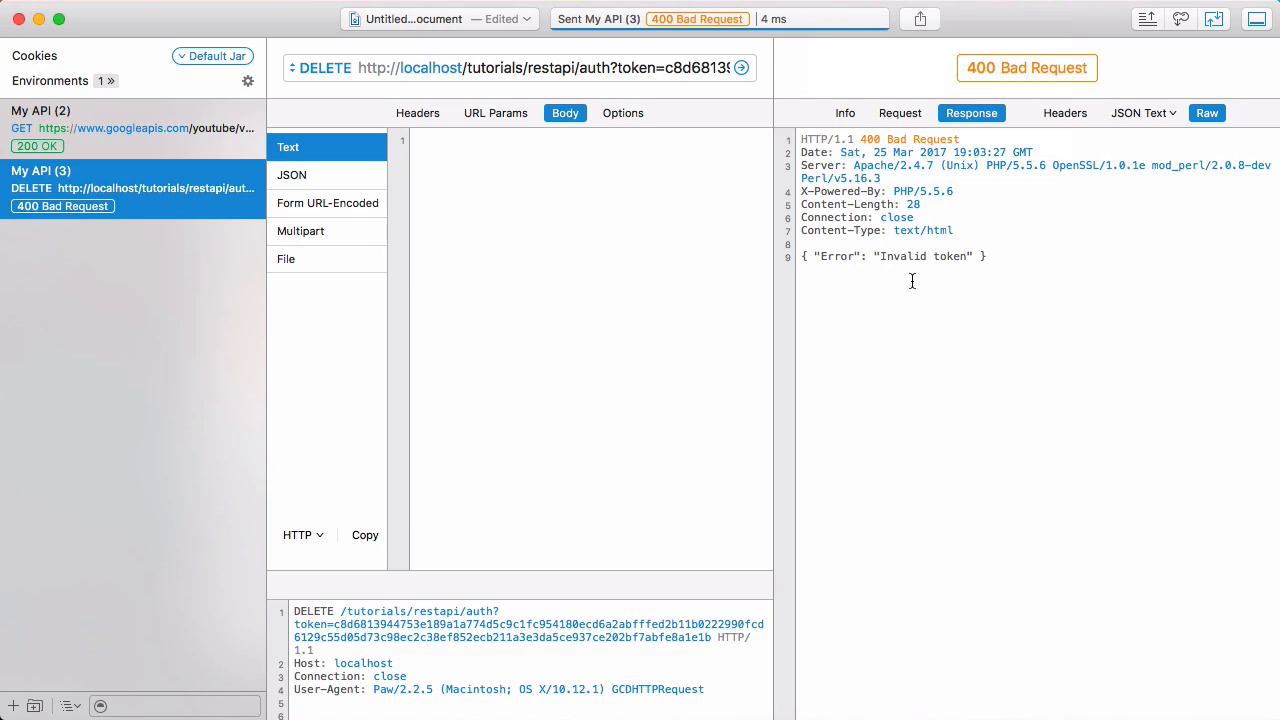